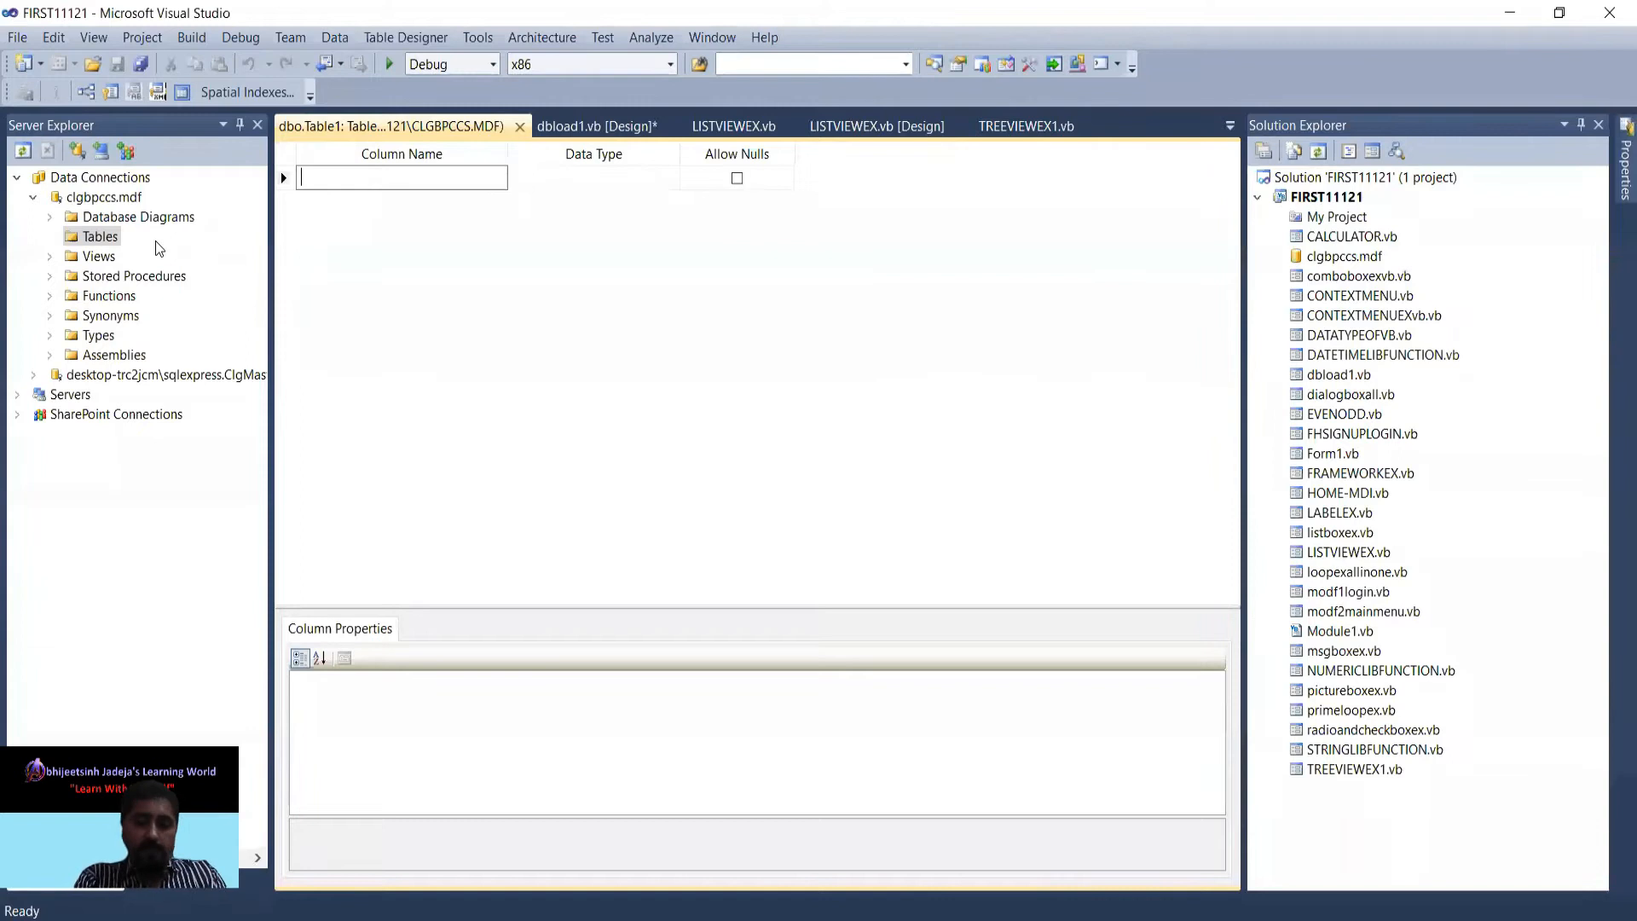
# Enter columns rno (int), snm (varchar(20)) and scity (varchar(50)) in the designer grid
pyautogui.write('rn')
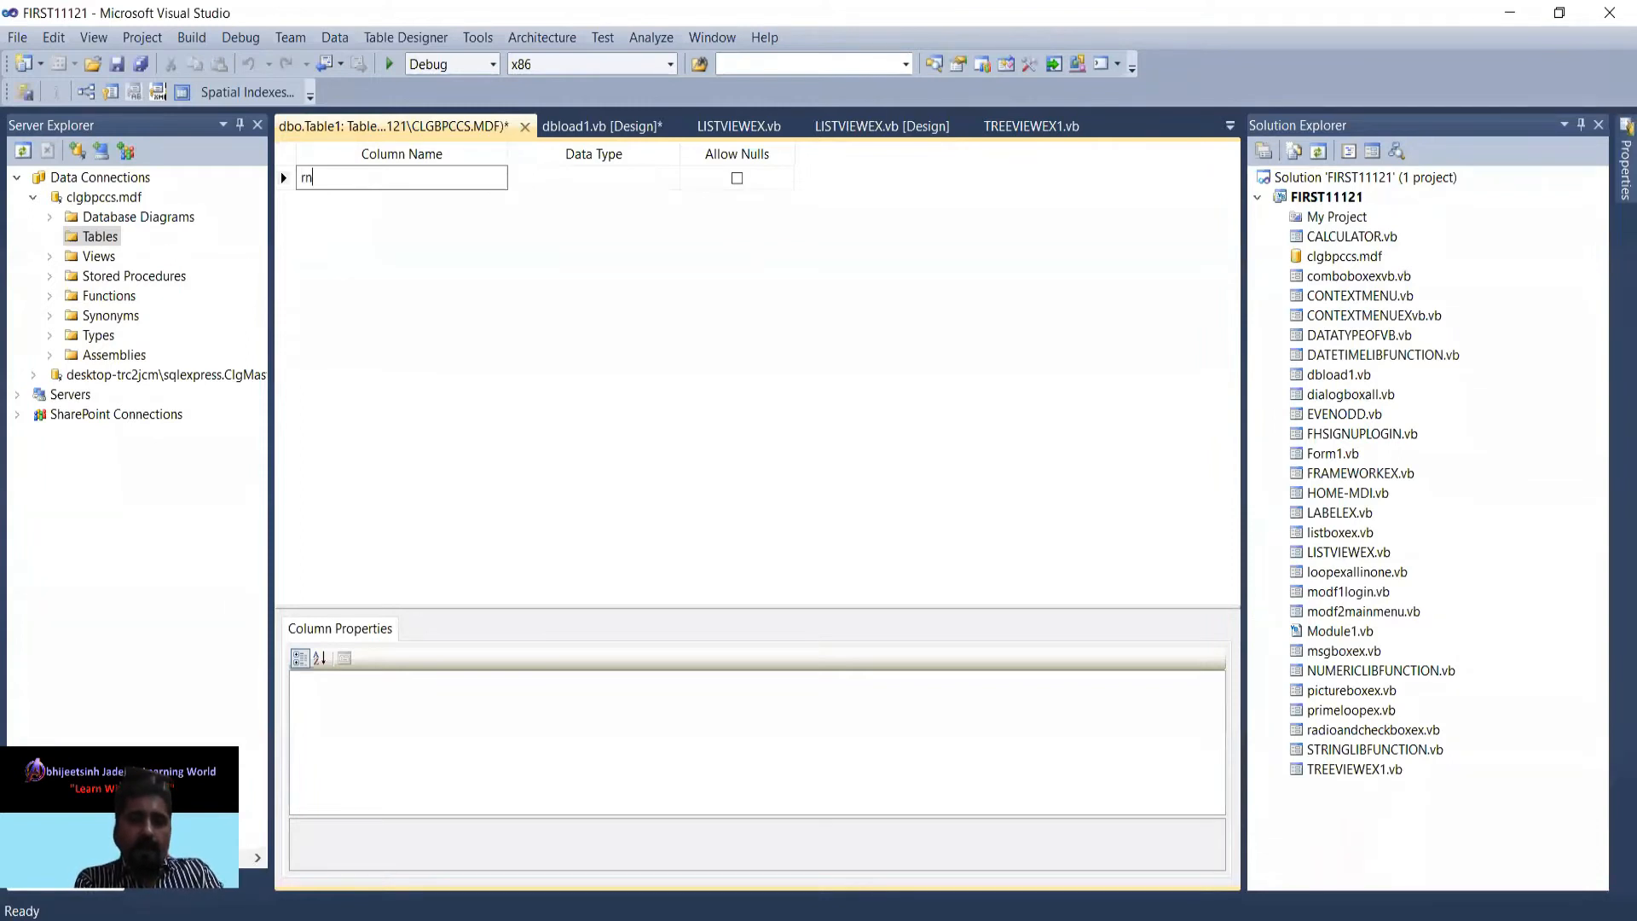
pyautogui.write('o')
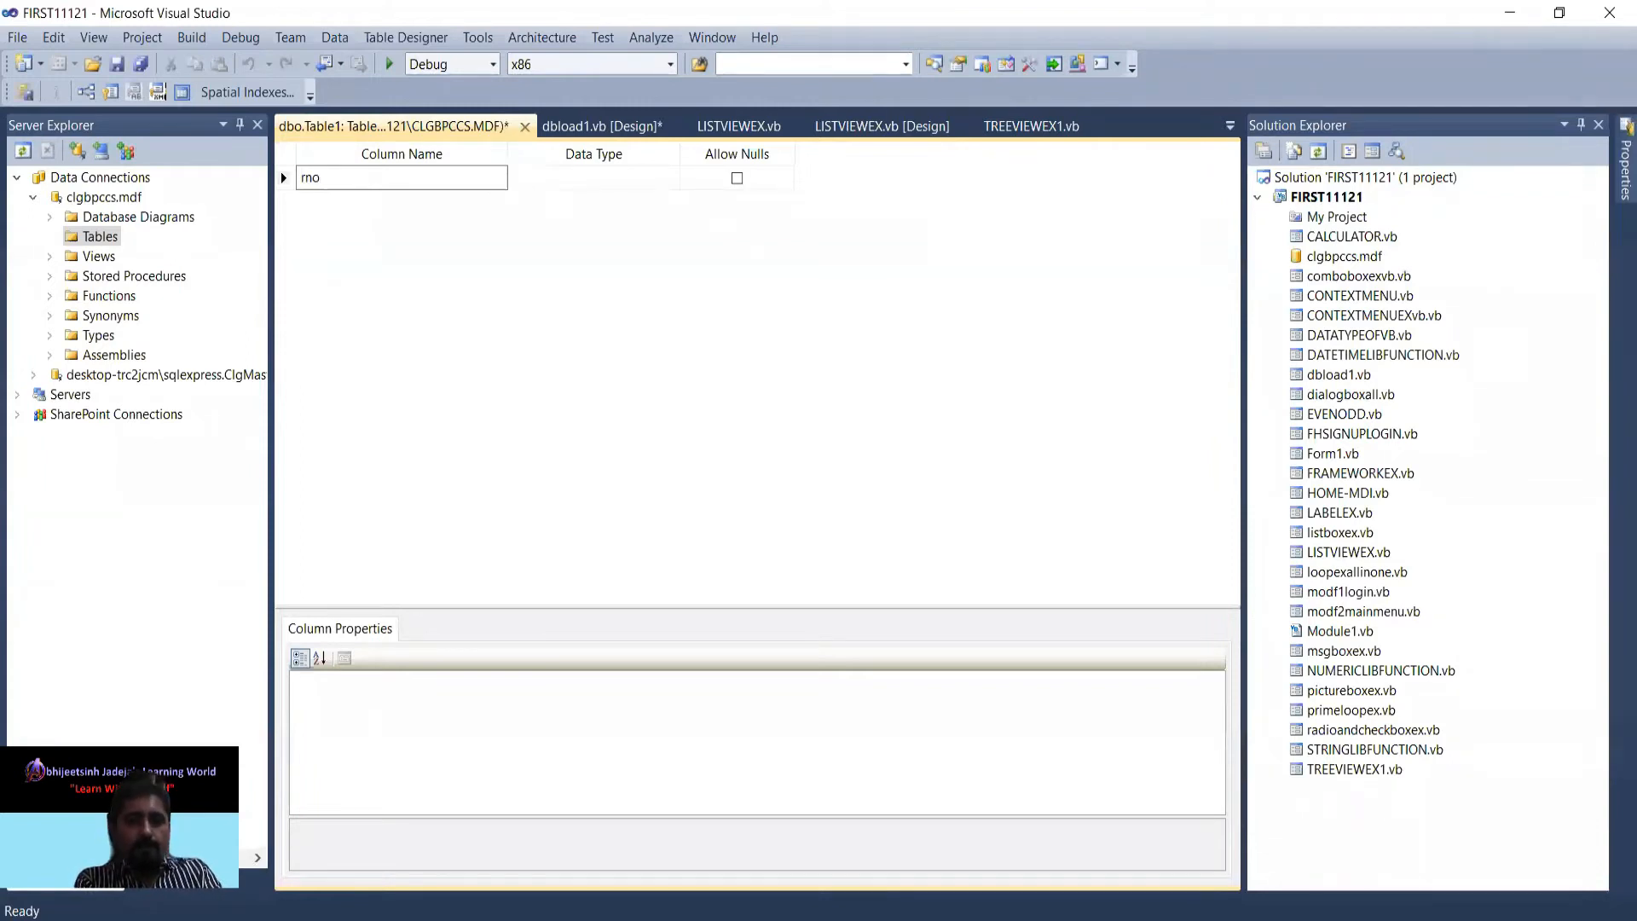
pyautogui.write('int')
pyautogui.write('snm')
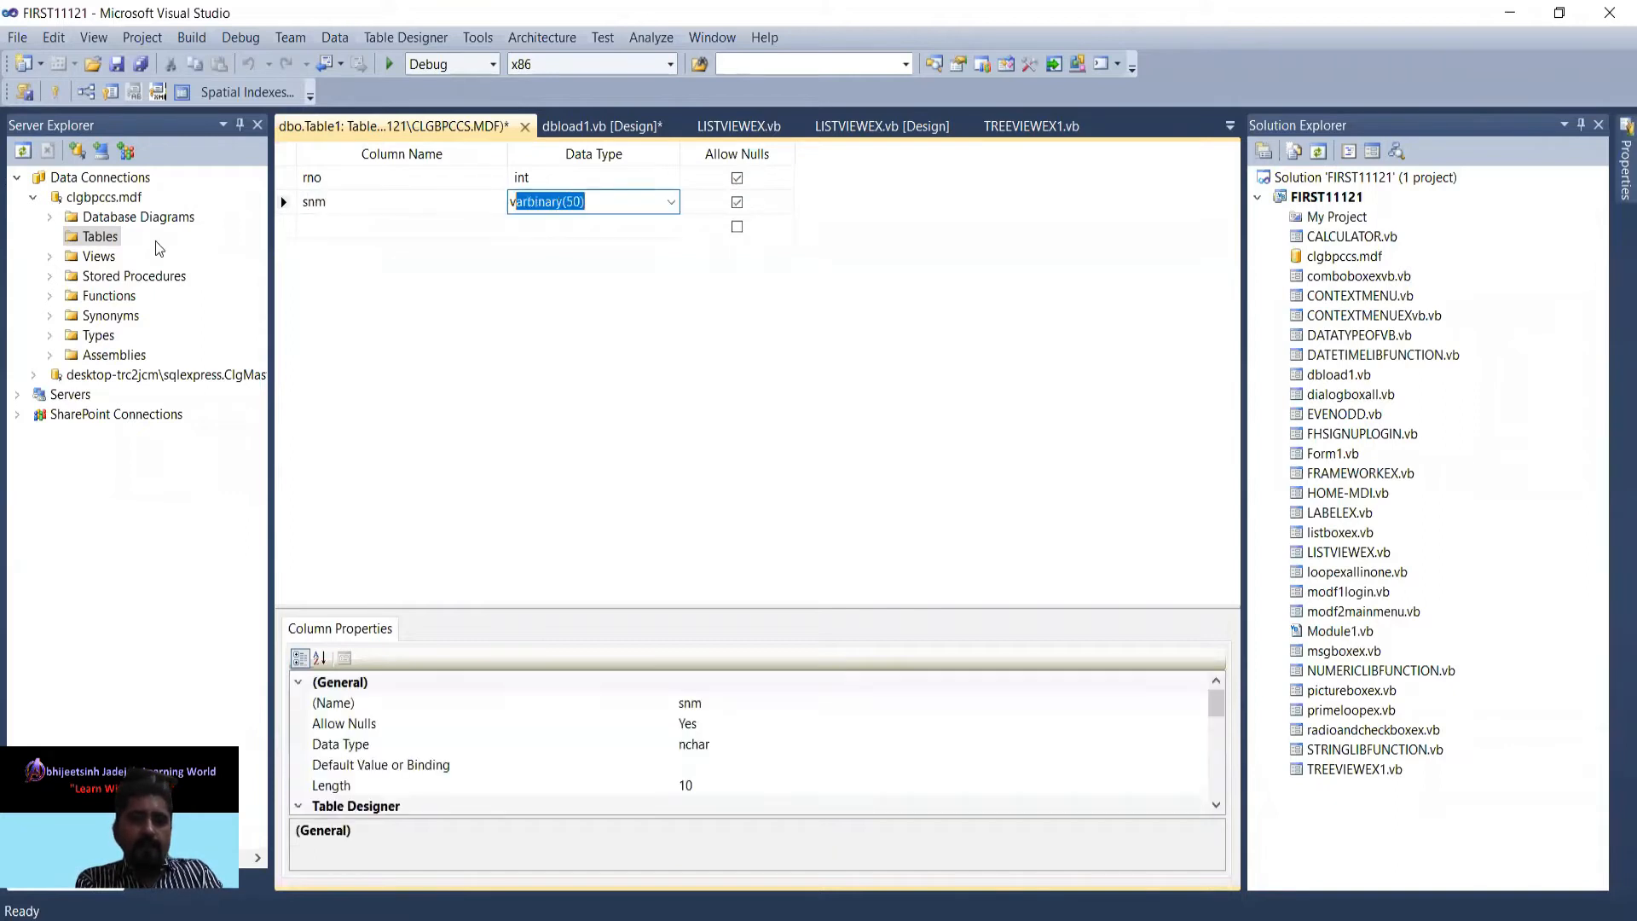
pyautogui.write('varchar(50)')
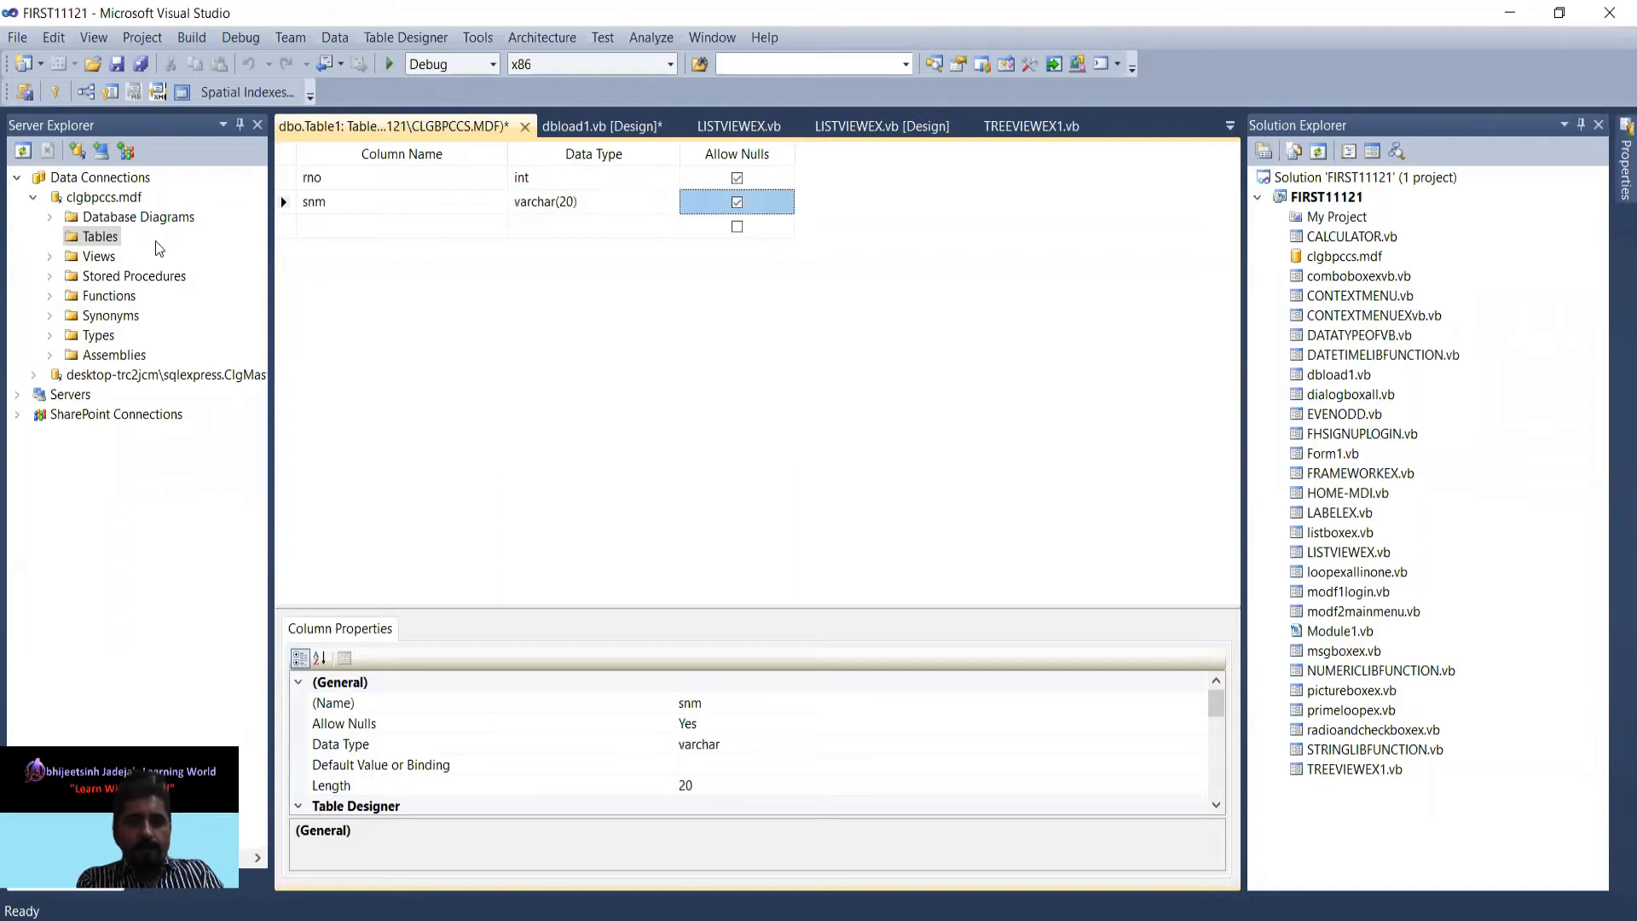
pyautogui.write('scity')
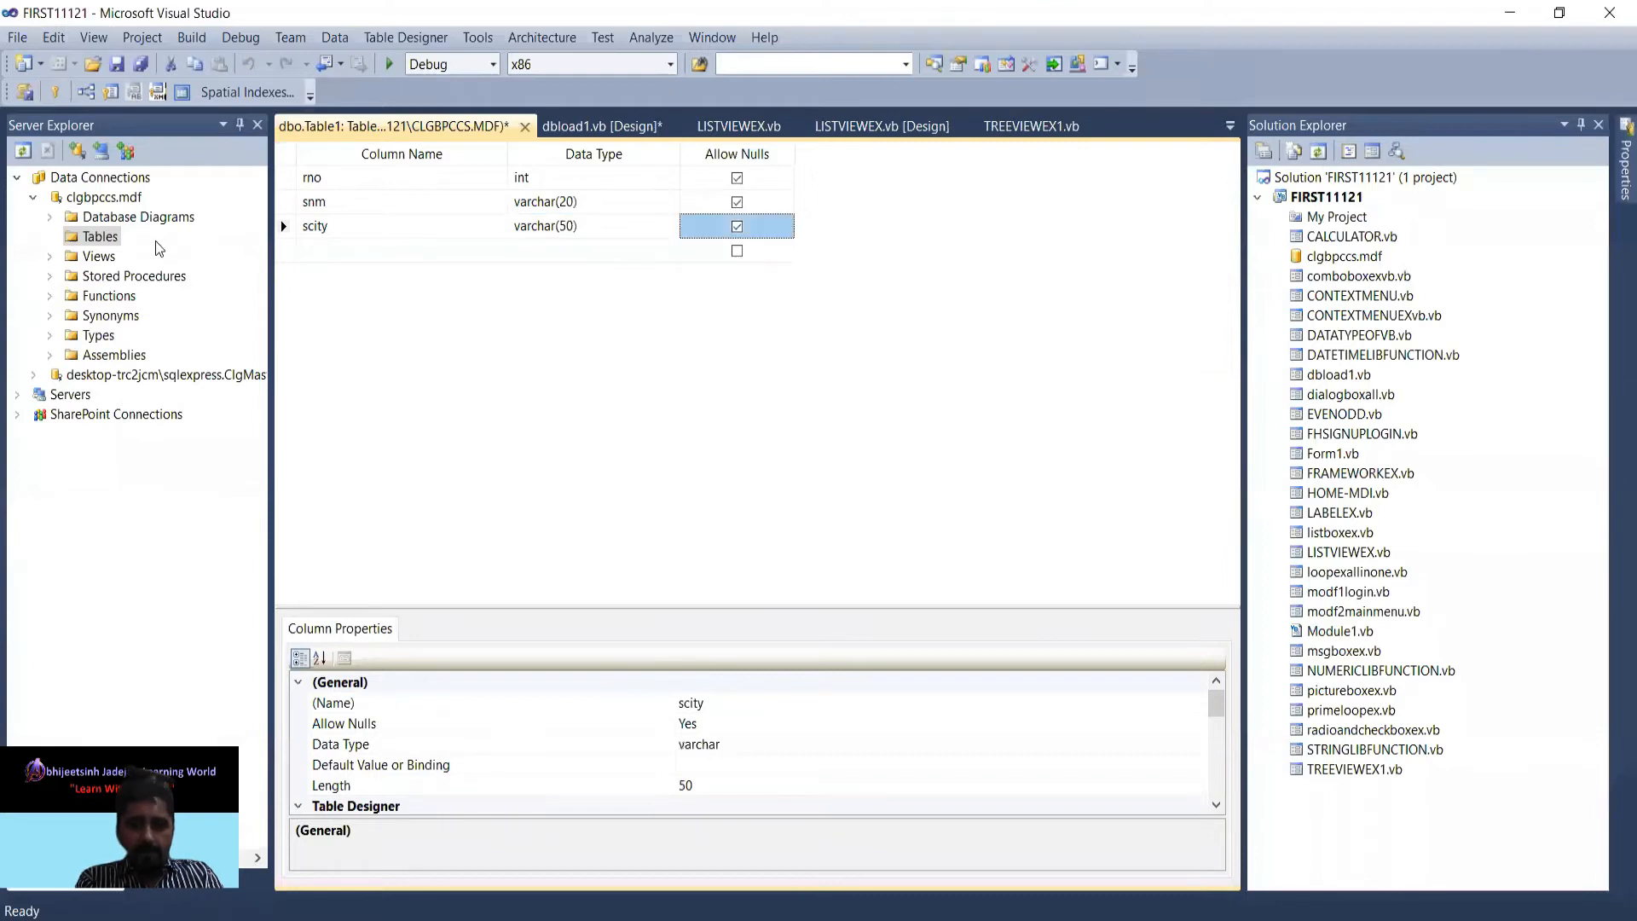
# Change scity's data type length to varchar(12)
pyautogui.click(594, 225)
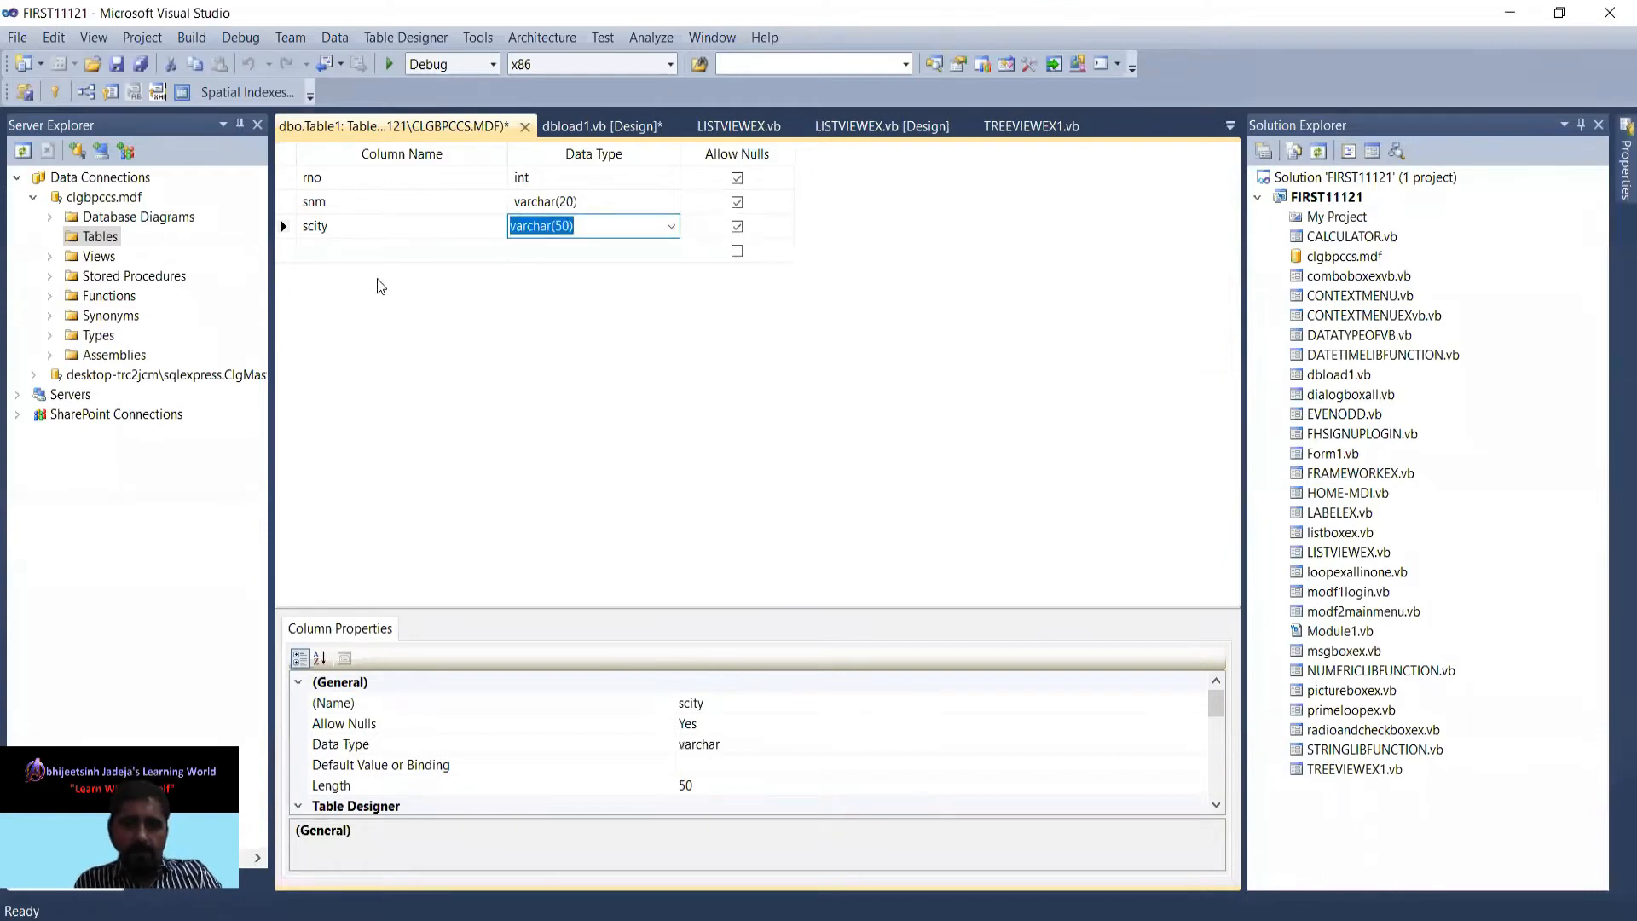
pyautogui.click(593, 225)
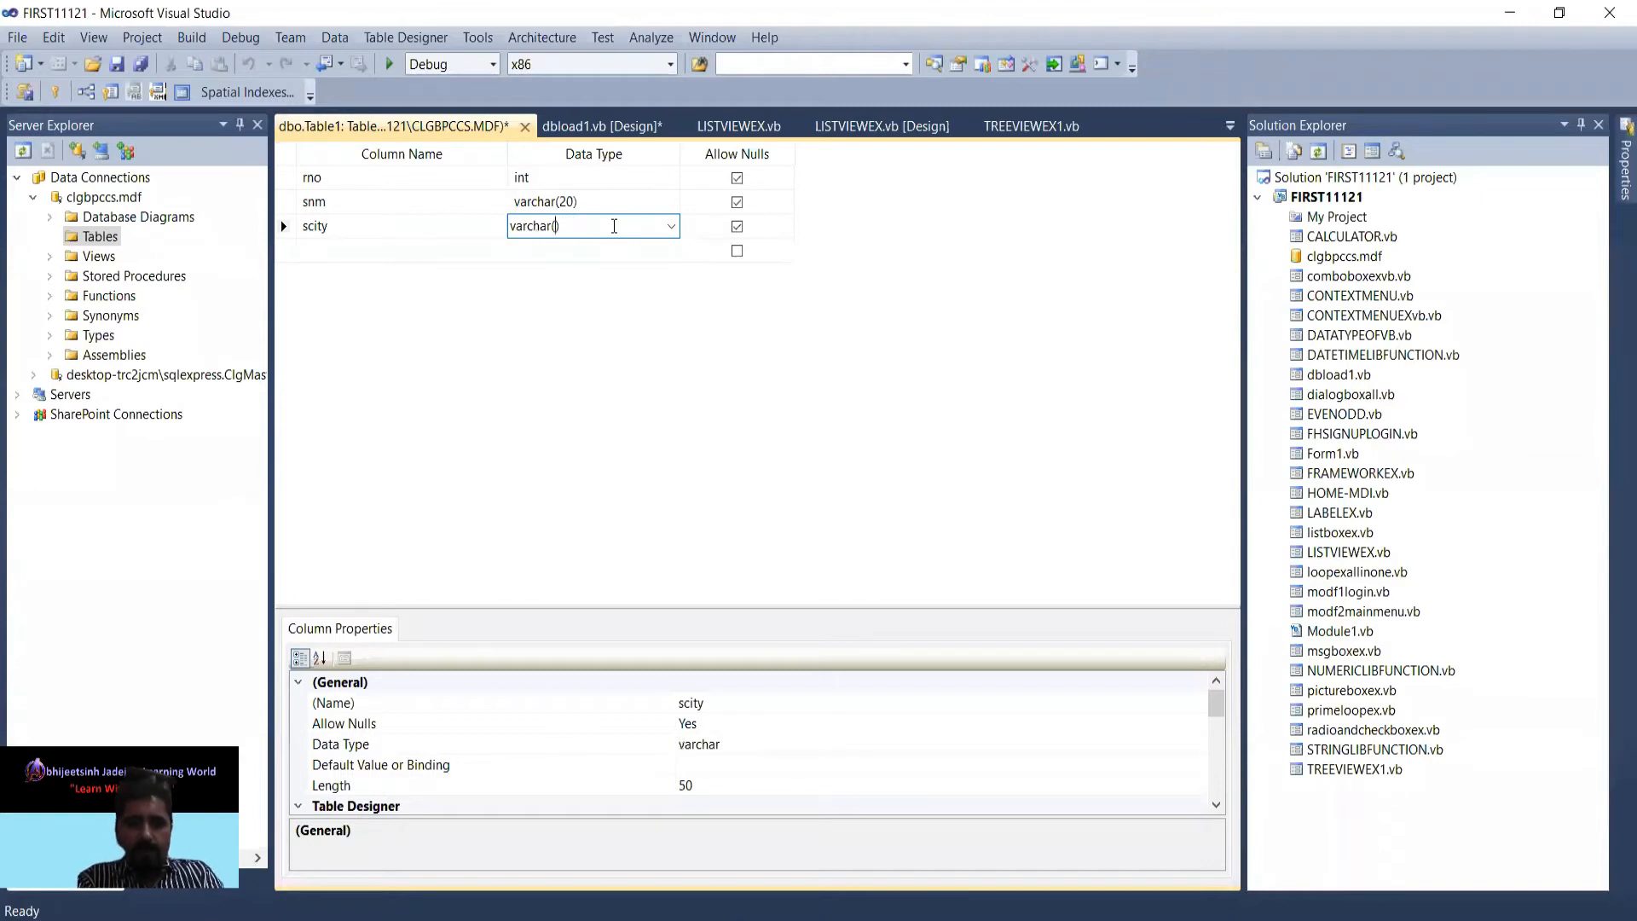
pyautogui.write('12')
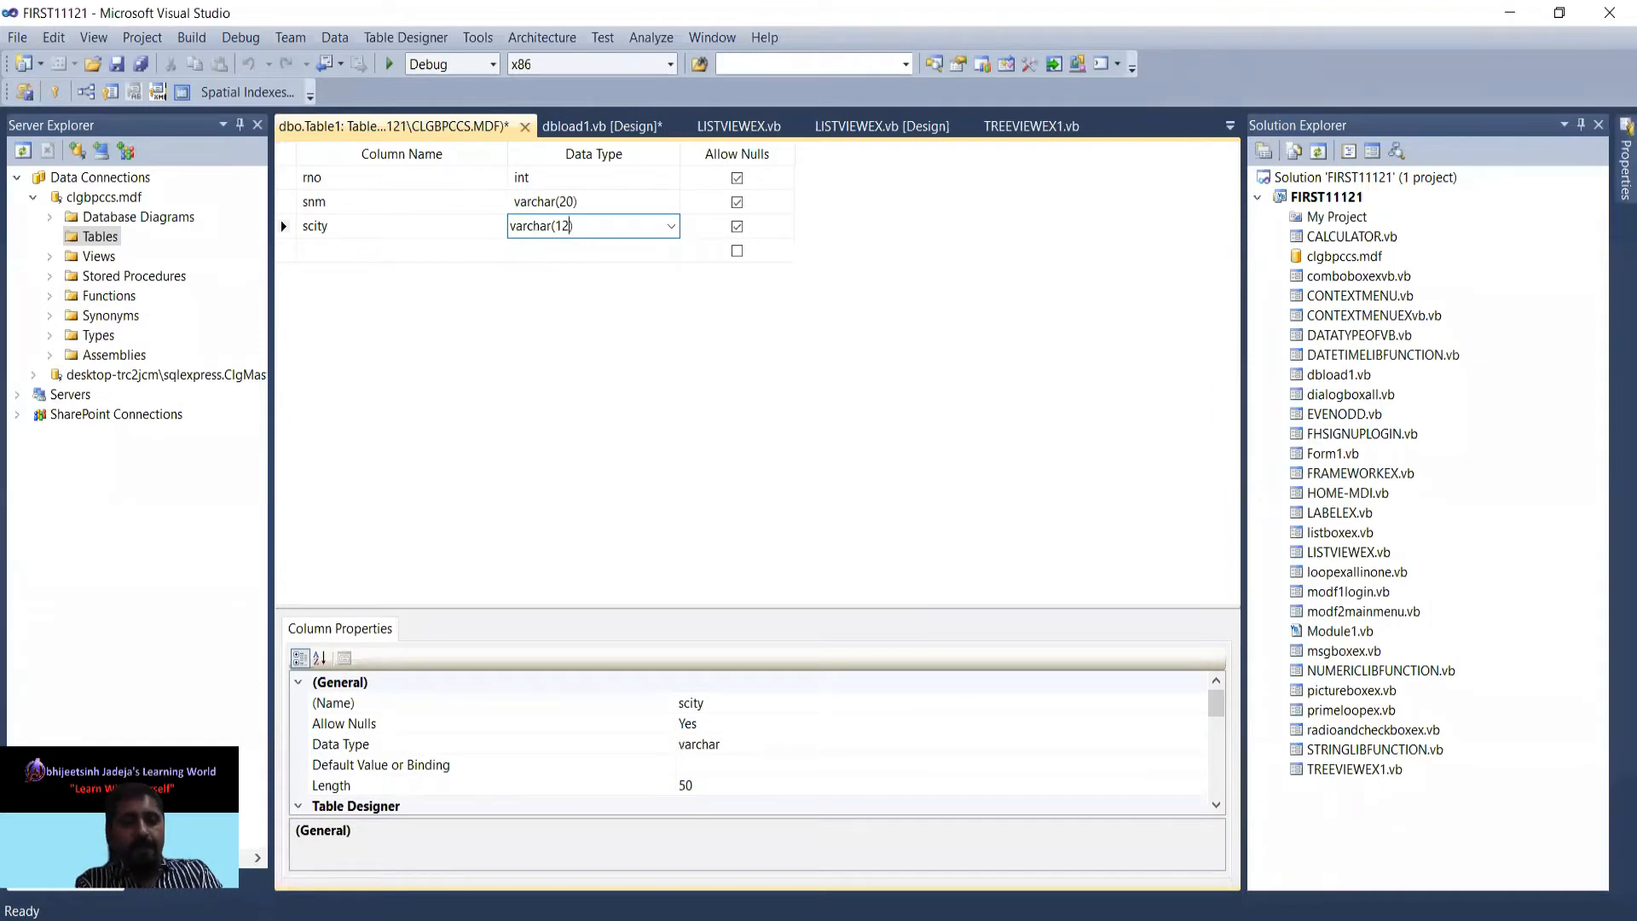
# Add a new sgender column with data type varchar(8)
pyautogui.click(402, 250)
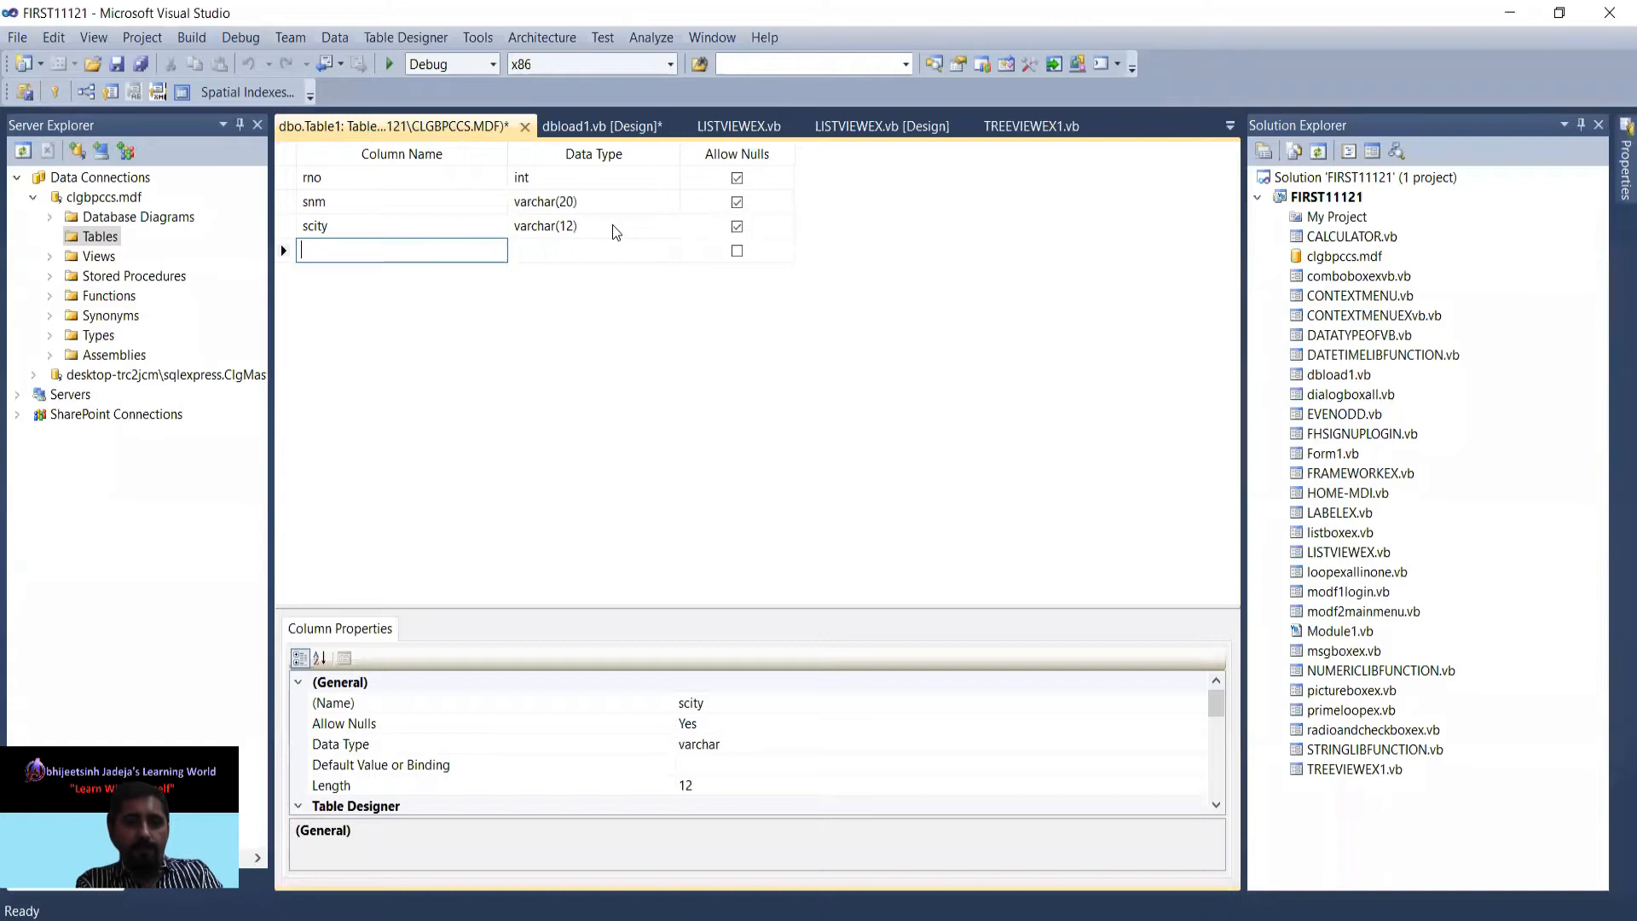
pyautogui.write('sgender')
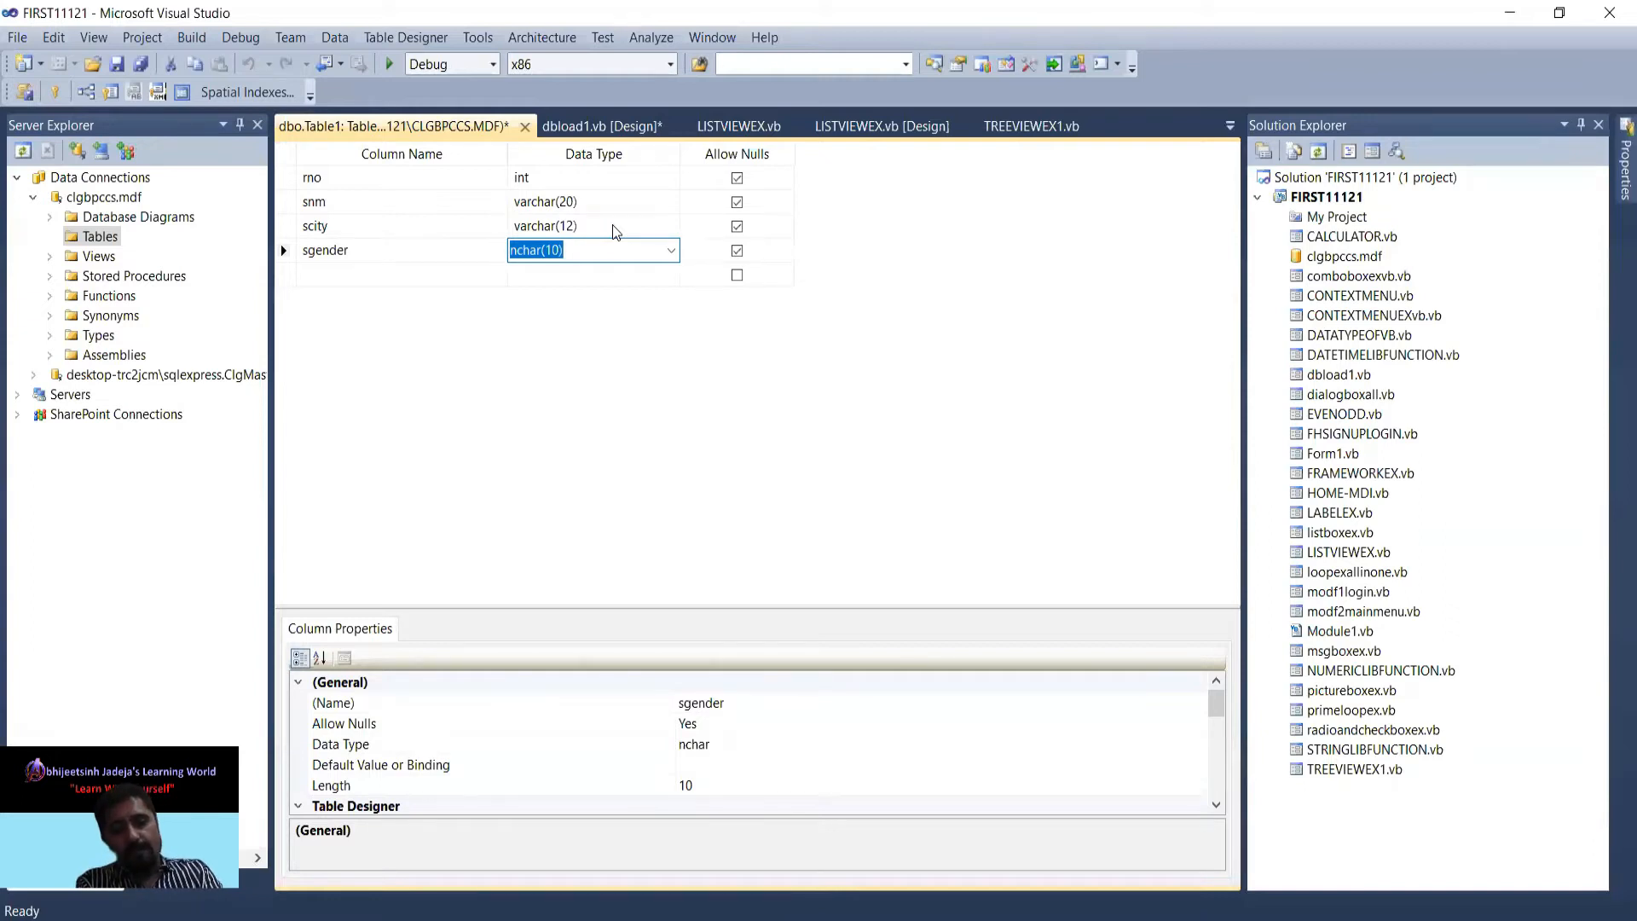
pyautogui.write('varbinary(50)')
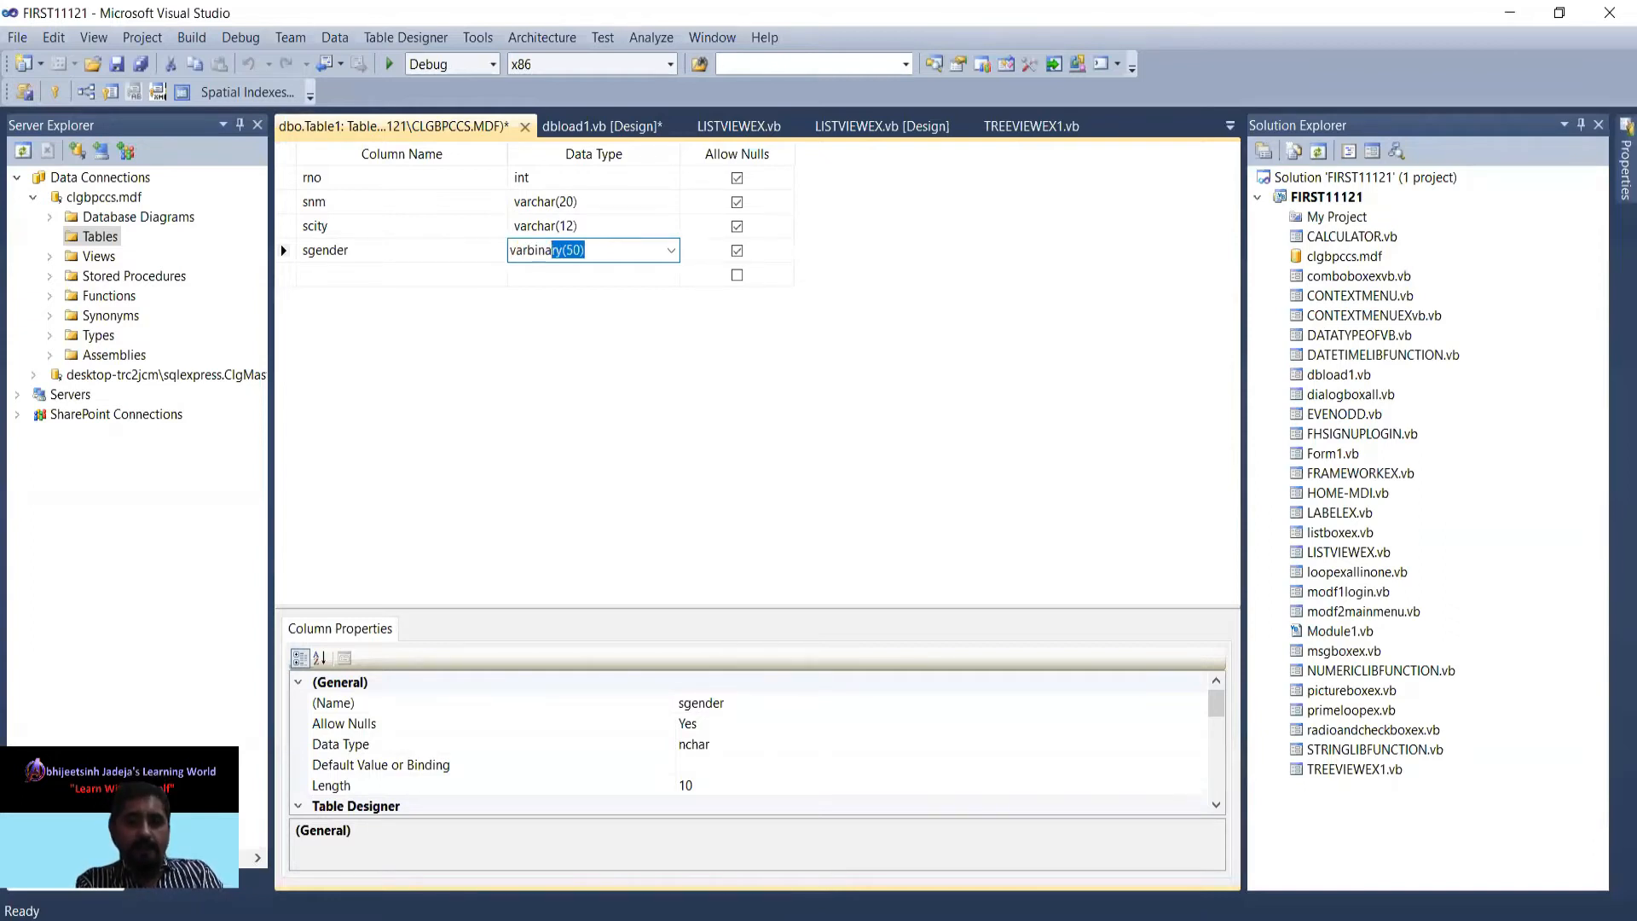
pyautogui.write('varchar(50)')
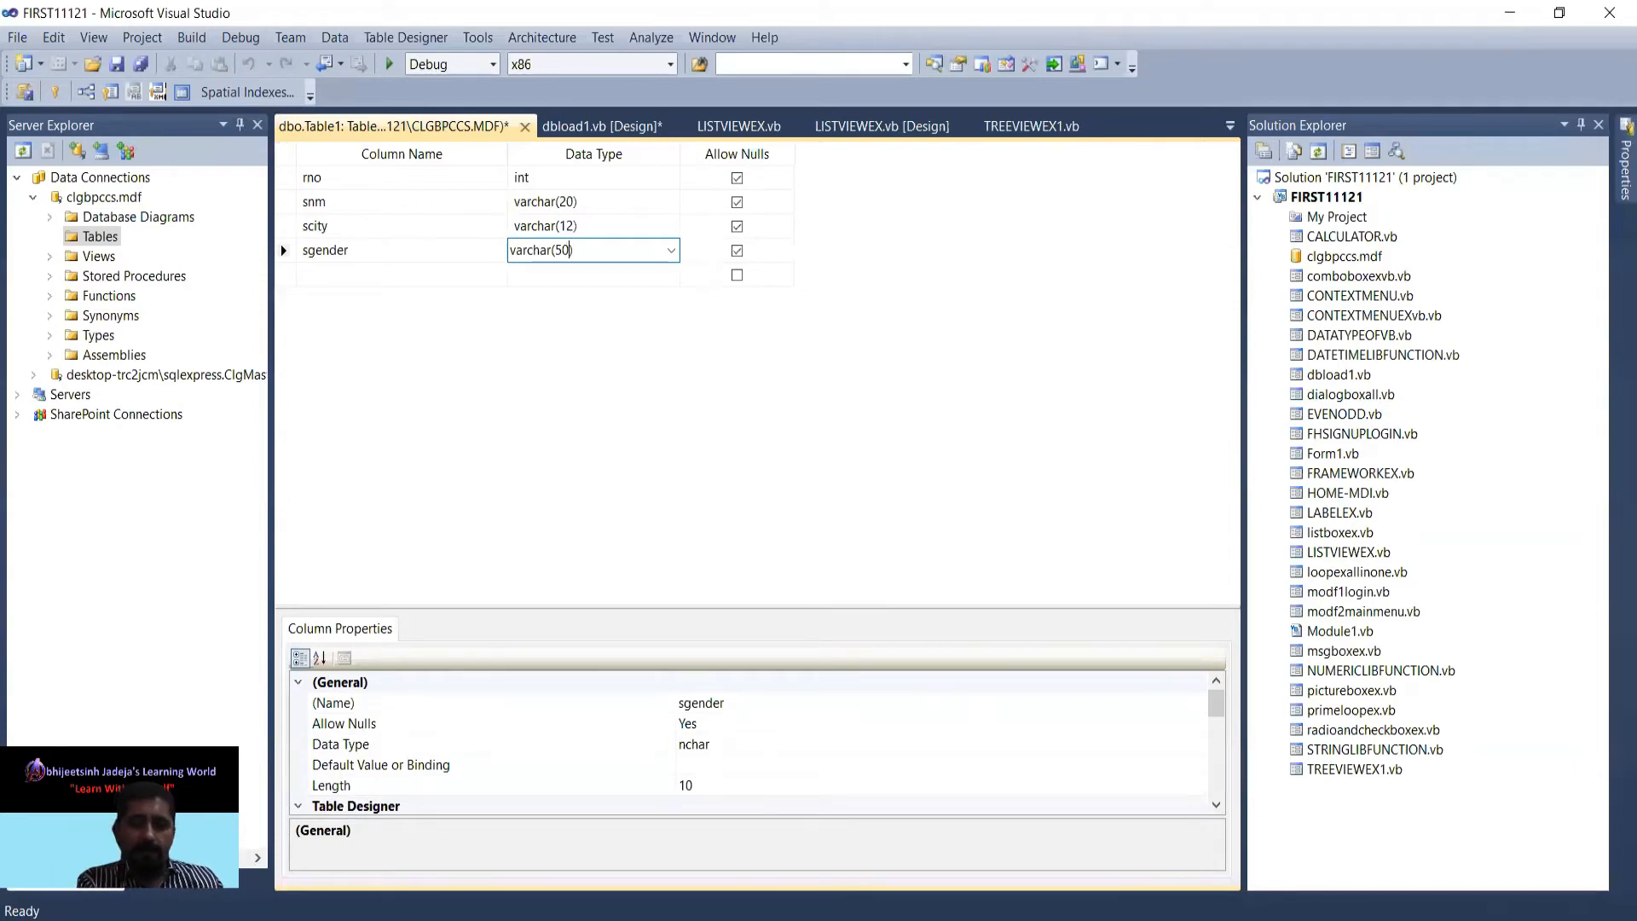
pyautogui.press('Backspace')
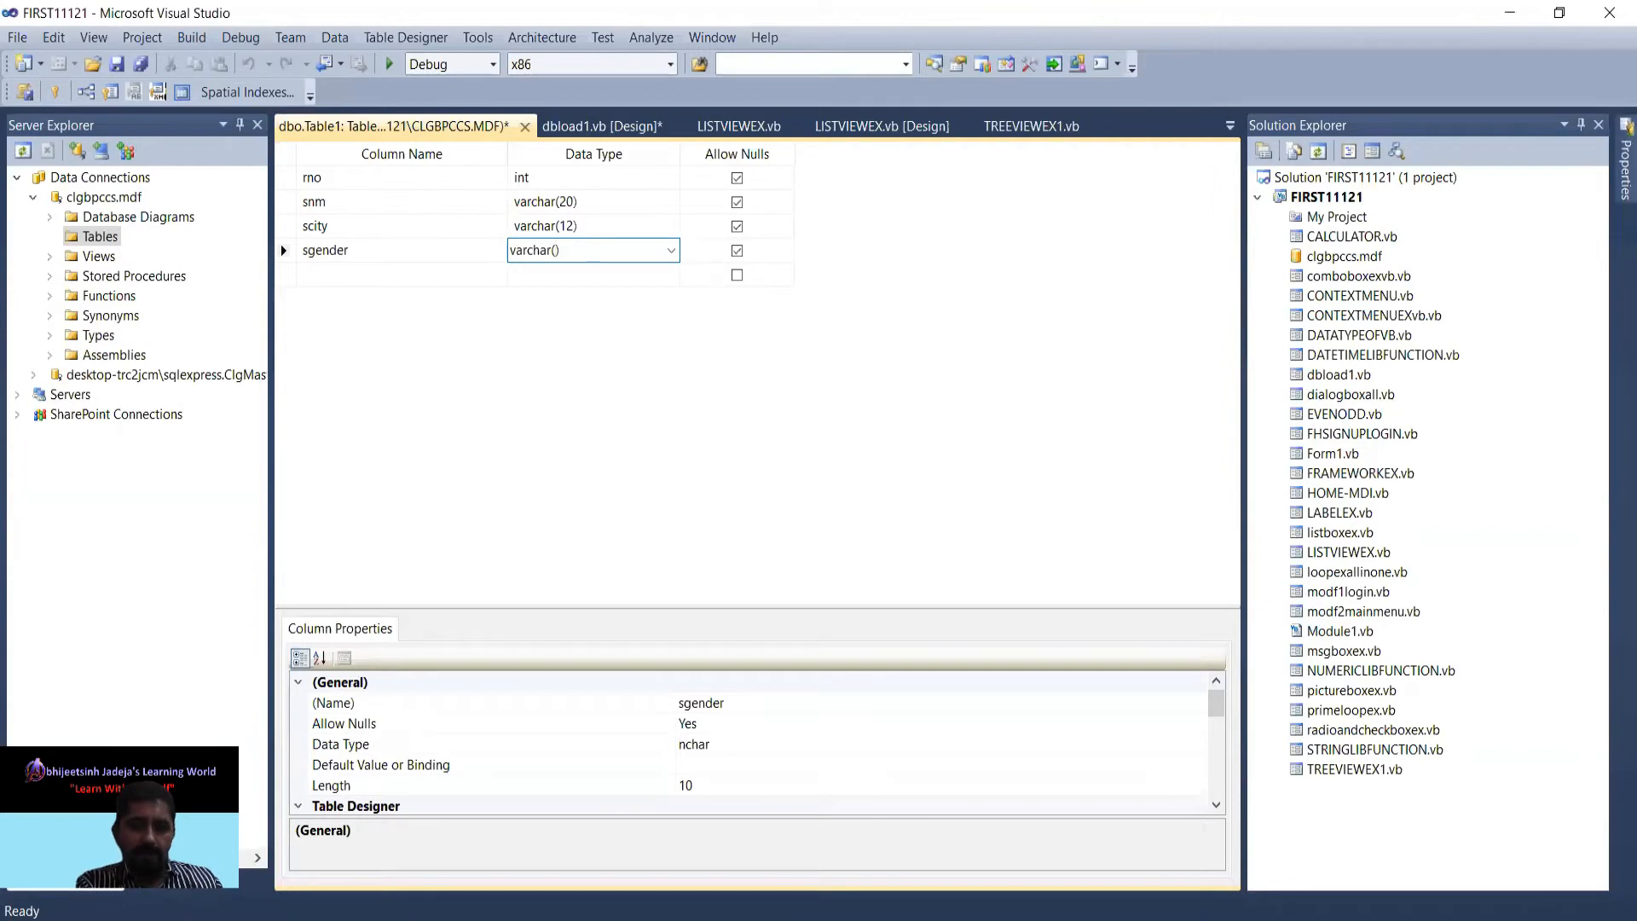
pyautogui.write('8')
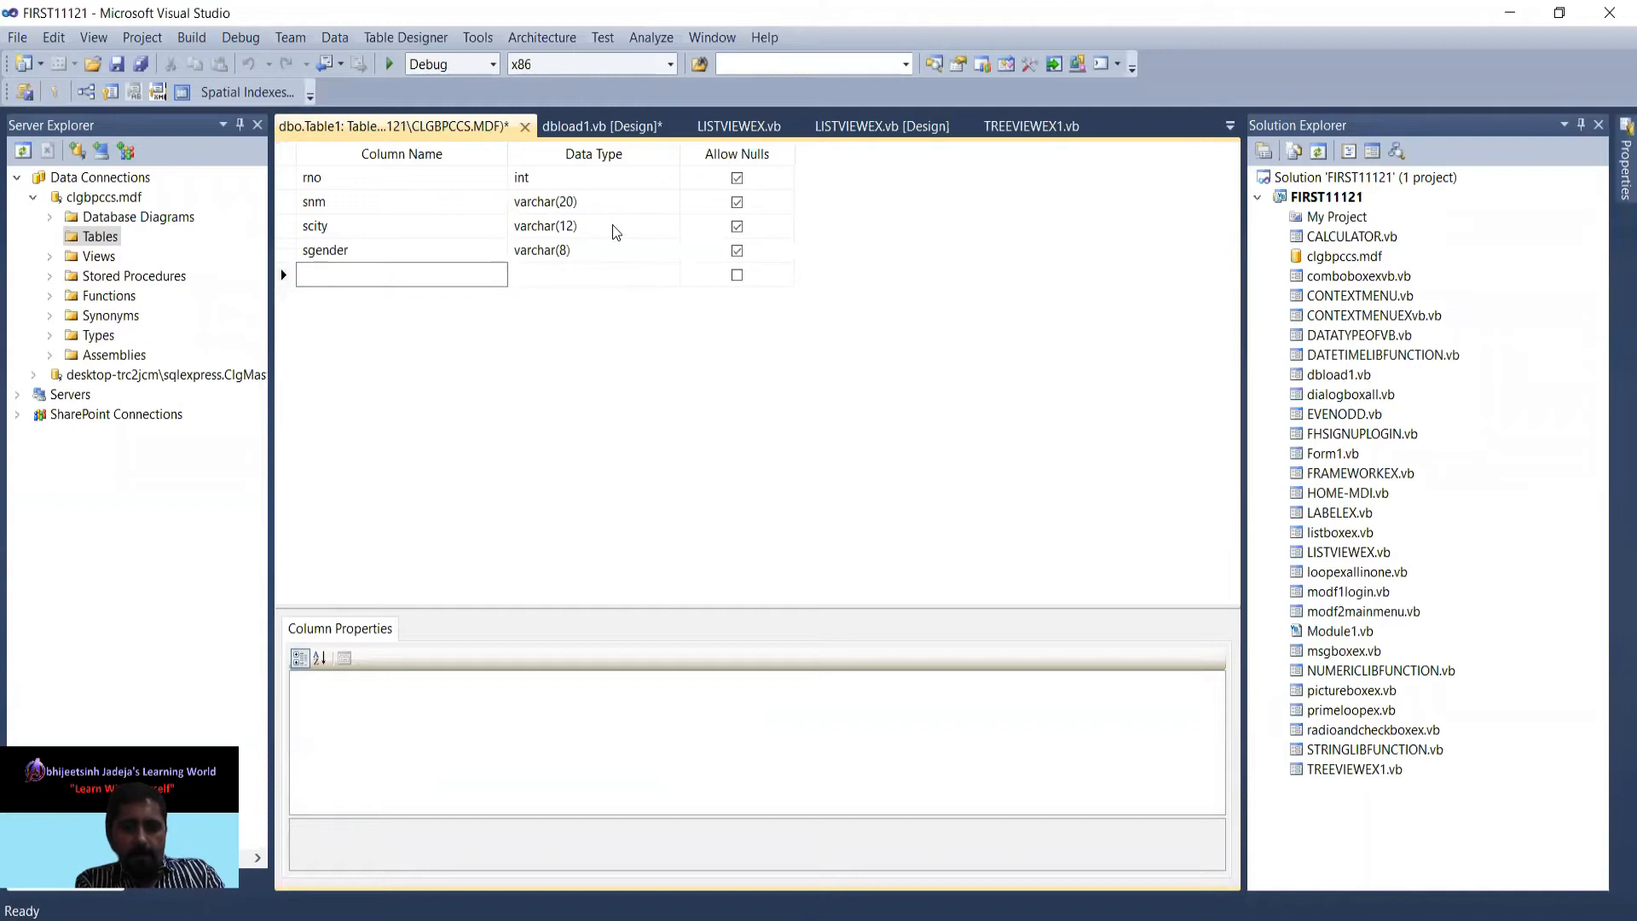
# Add sper as decimal(6, 2) and sdob as date columns
pyautogui.write('sper')
pyautogui.click(593, 274)
pyautogui.write('decimal(18, 0)')
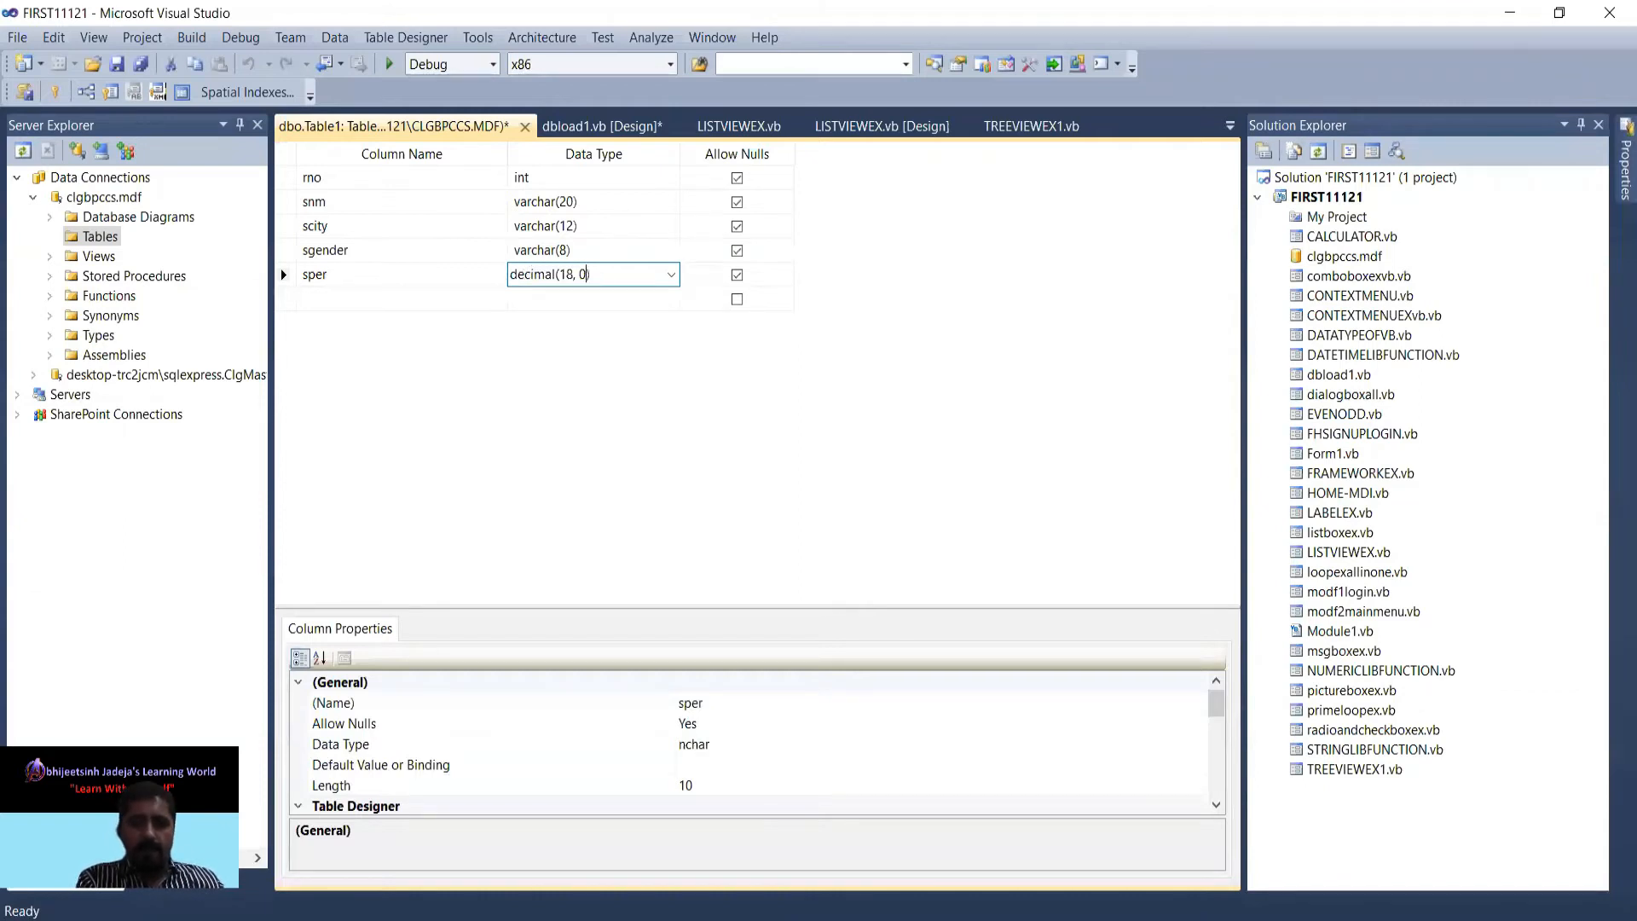
pyautogui.press('Backspace')
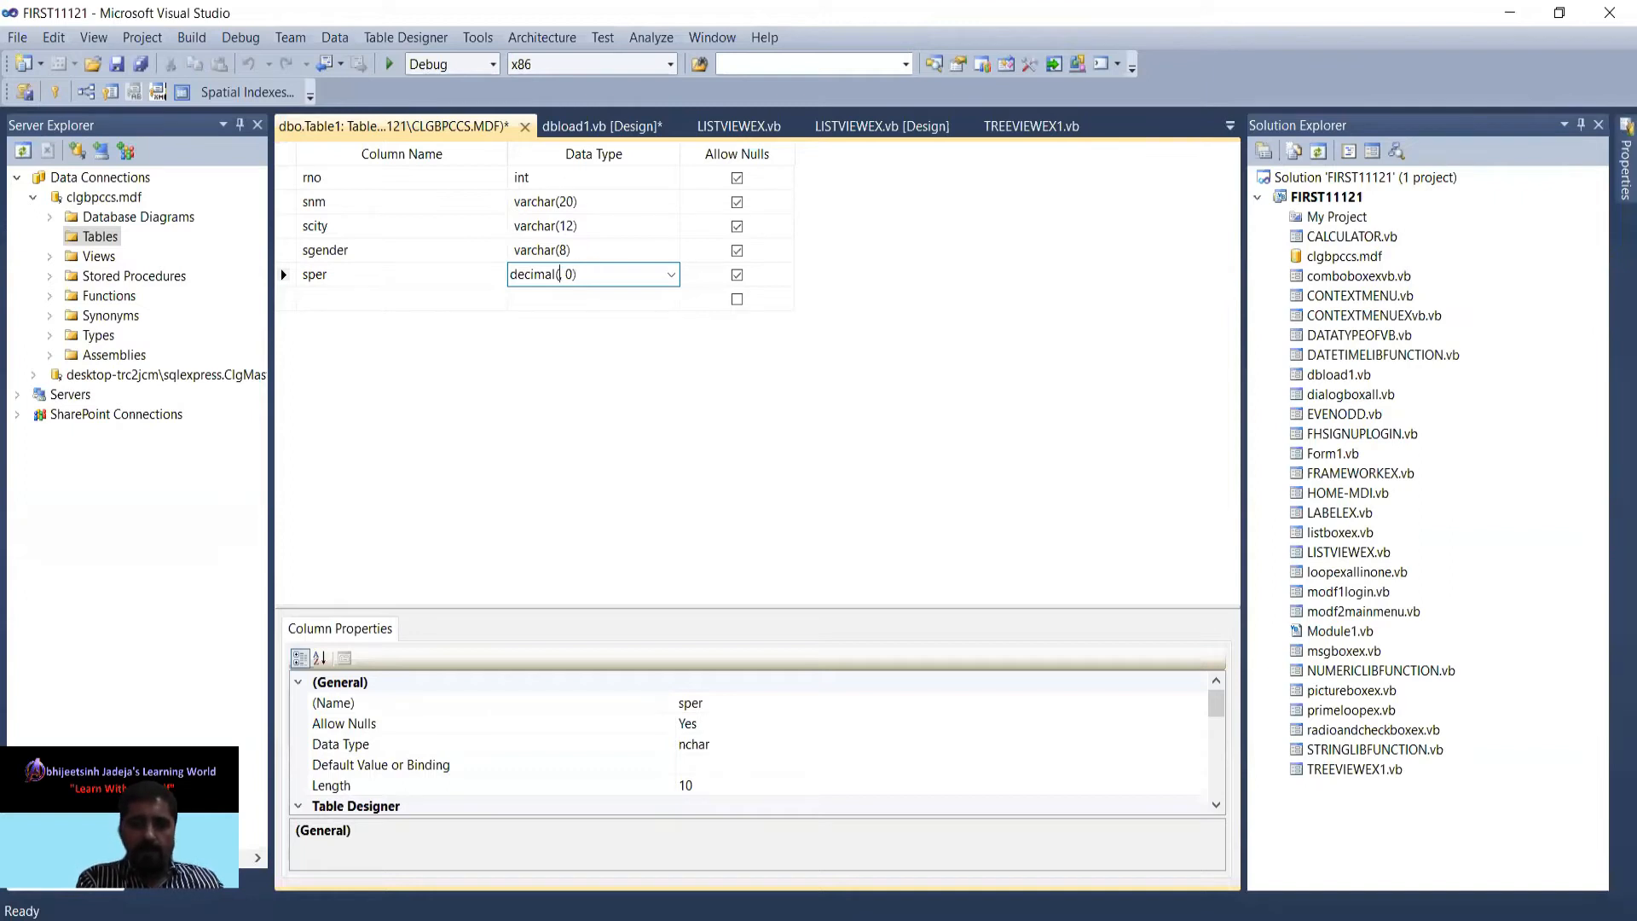
pyautogui.write('6,')
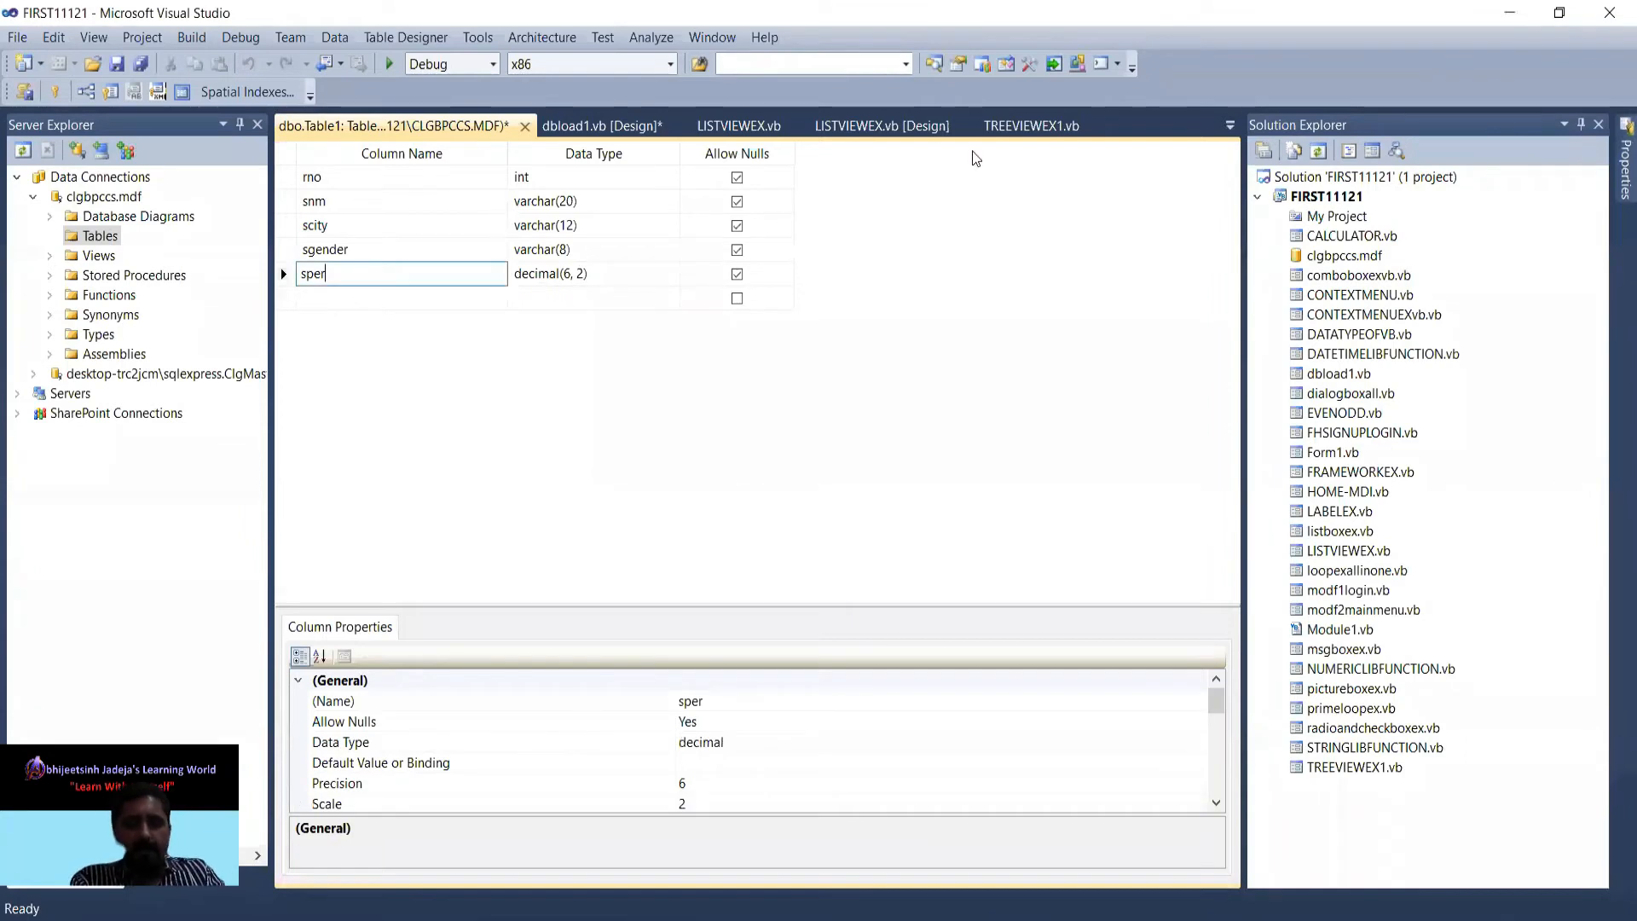
pyautogui.write('sdob')
pyautogui.click(594, 298)
pyautogui.write('date')
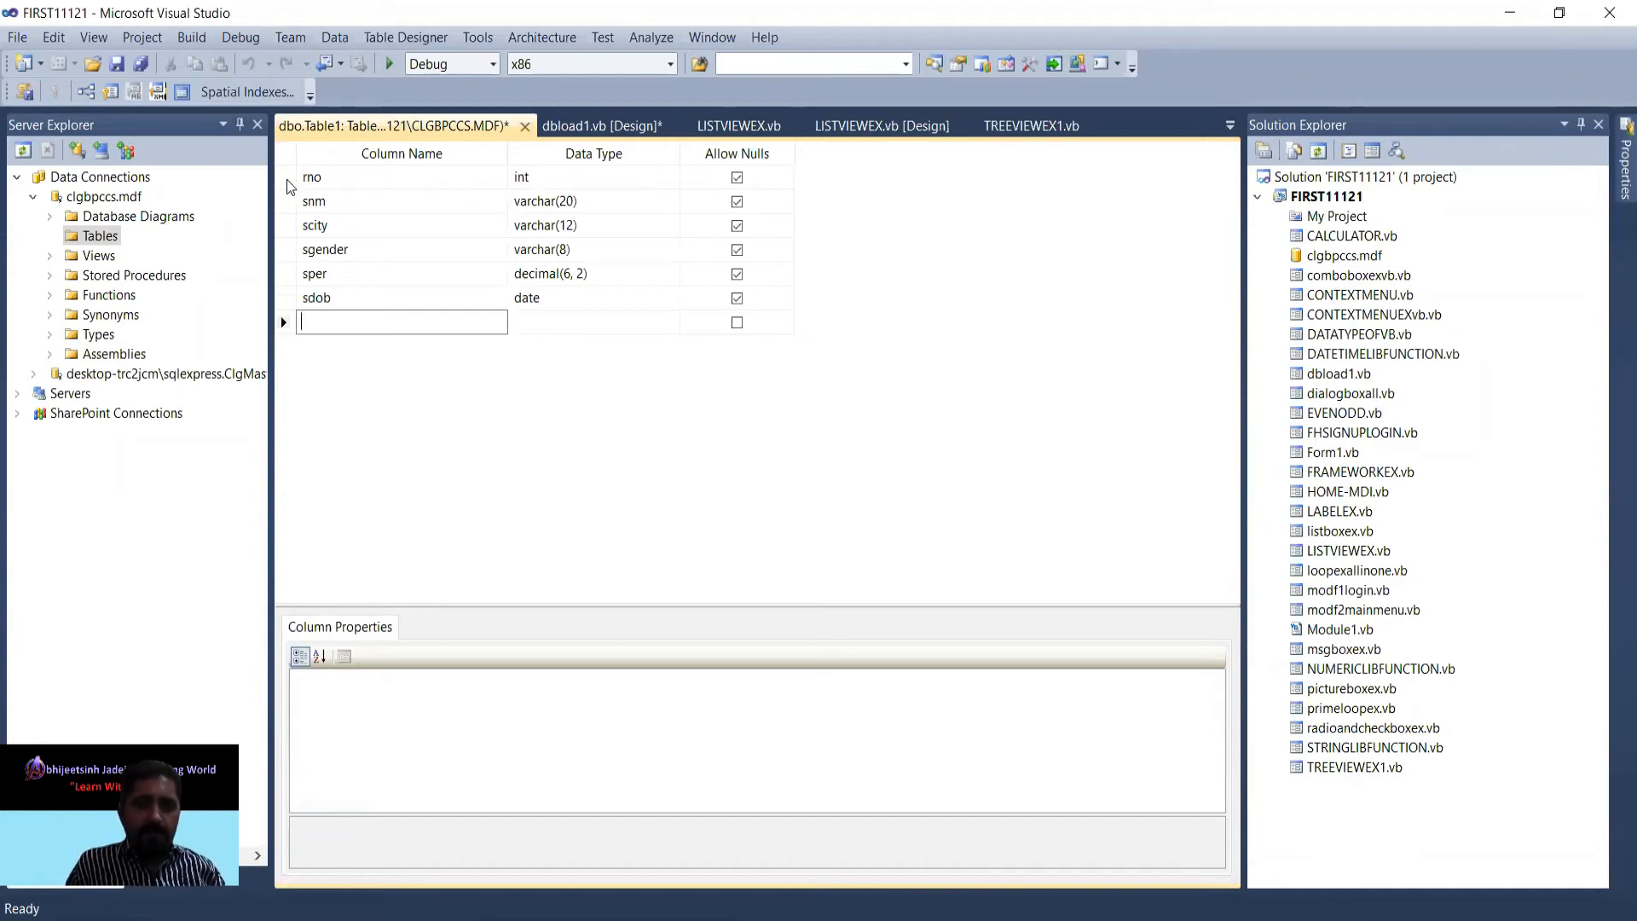
# Set rno as the primary key and close the Table1 design
pyautogui.rightClick(312, 176)
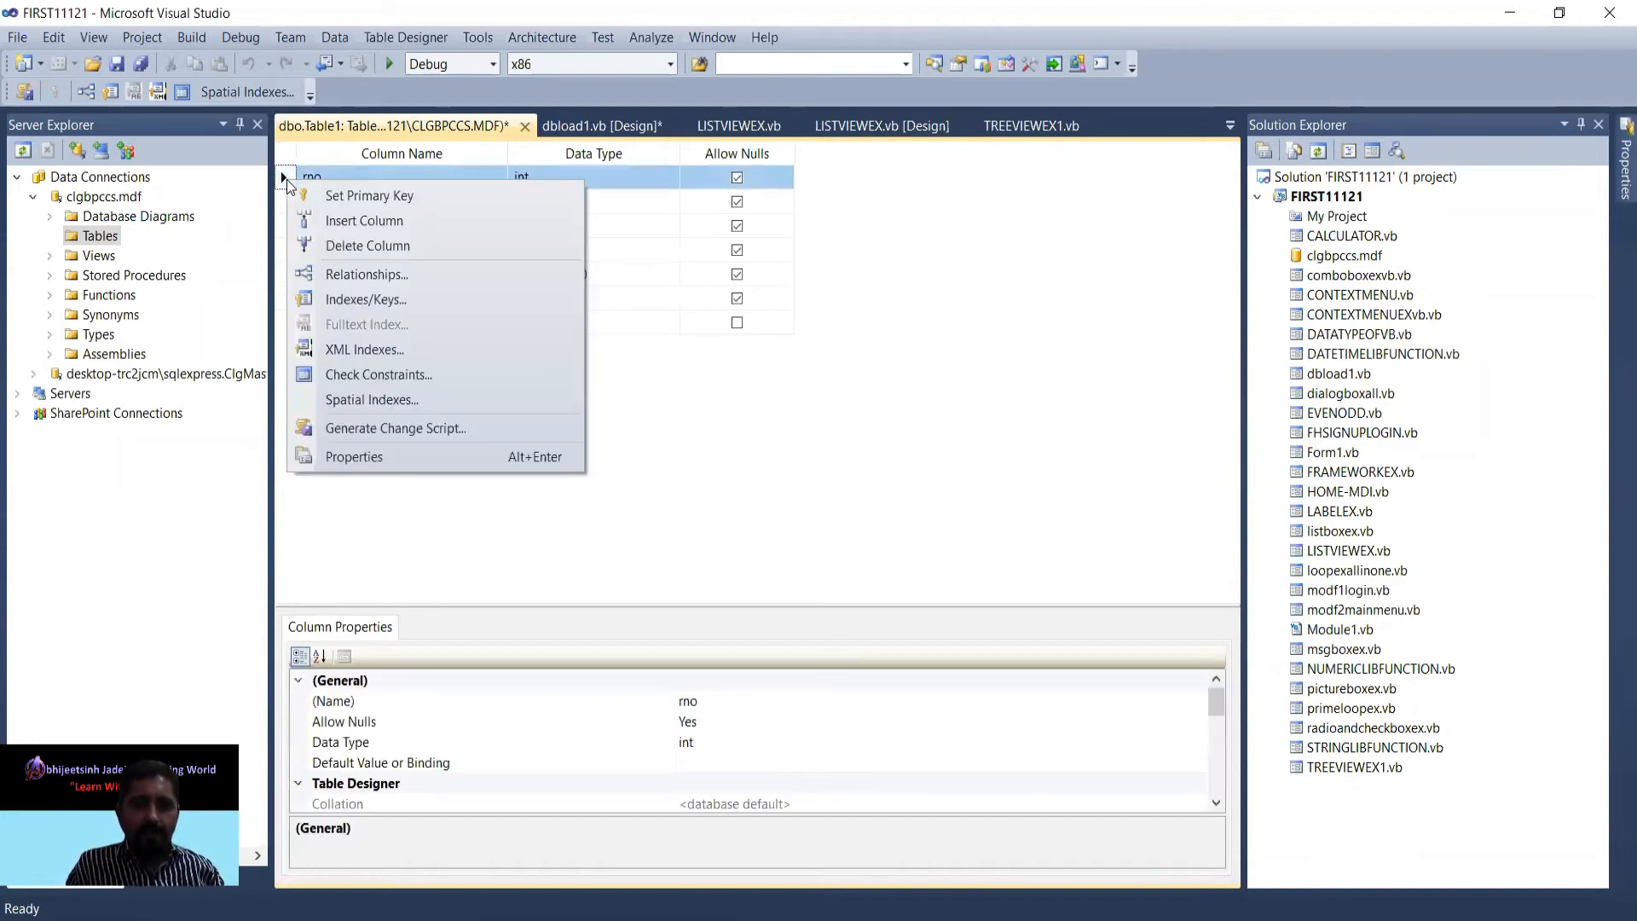
pyautogui.moveTo(368, 195)
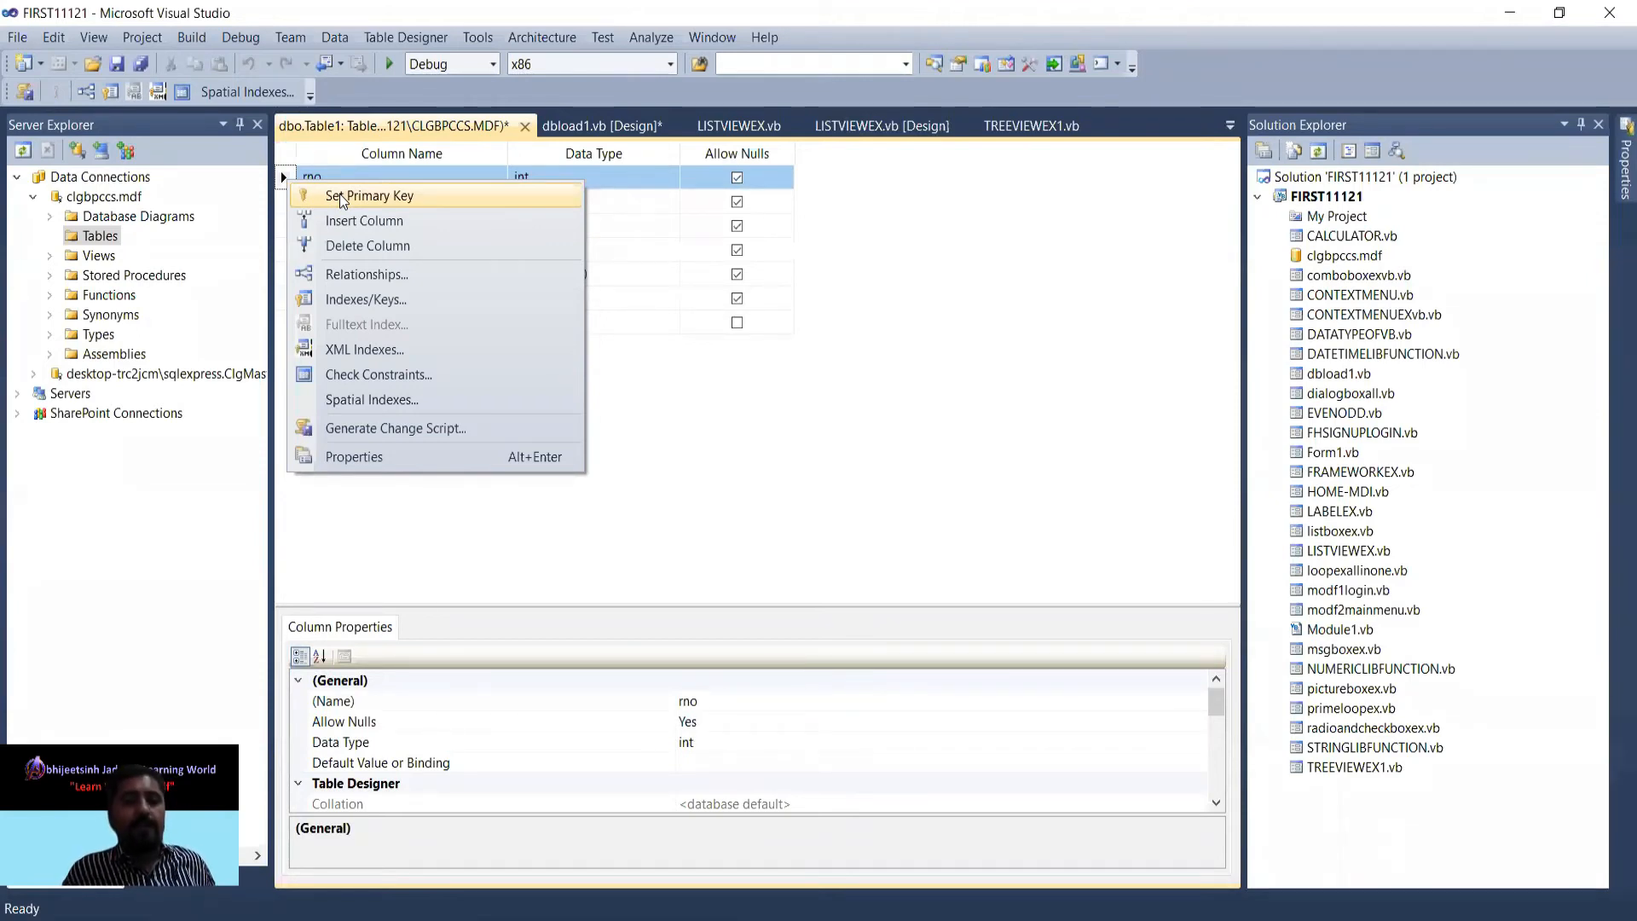
pyautogui.click(369, 195)
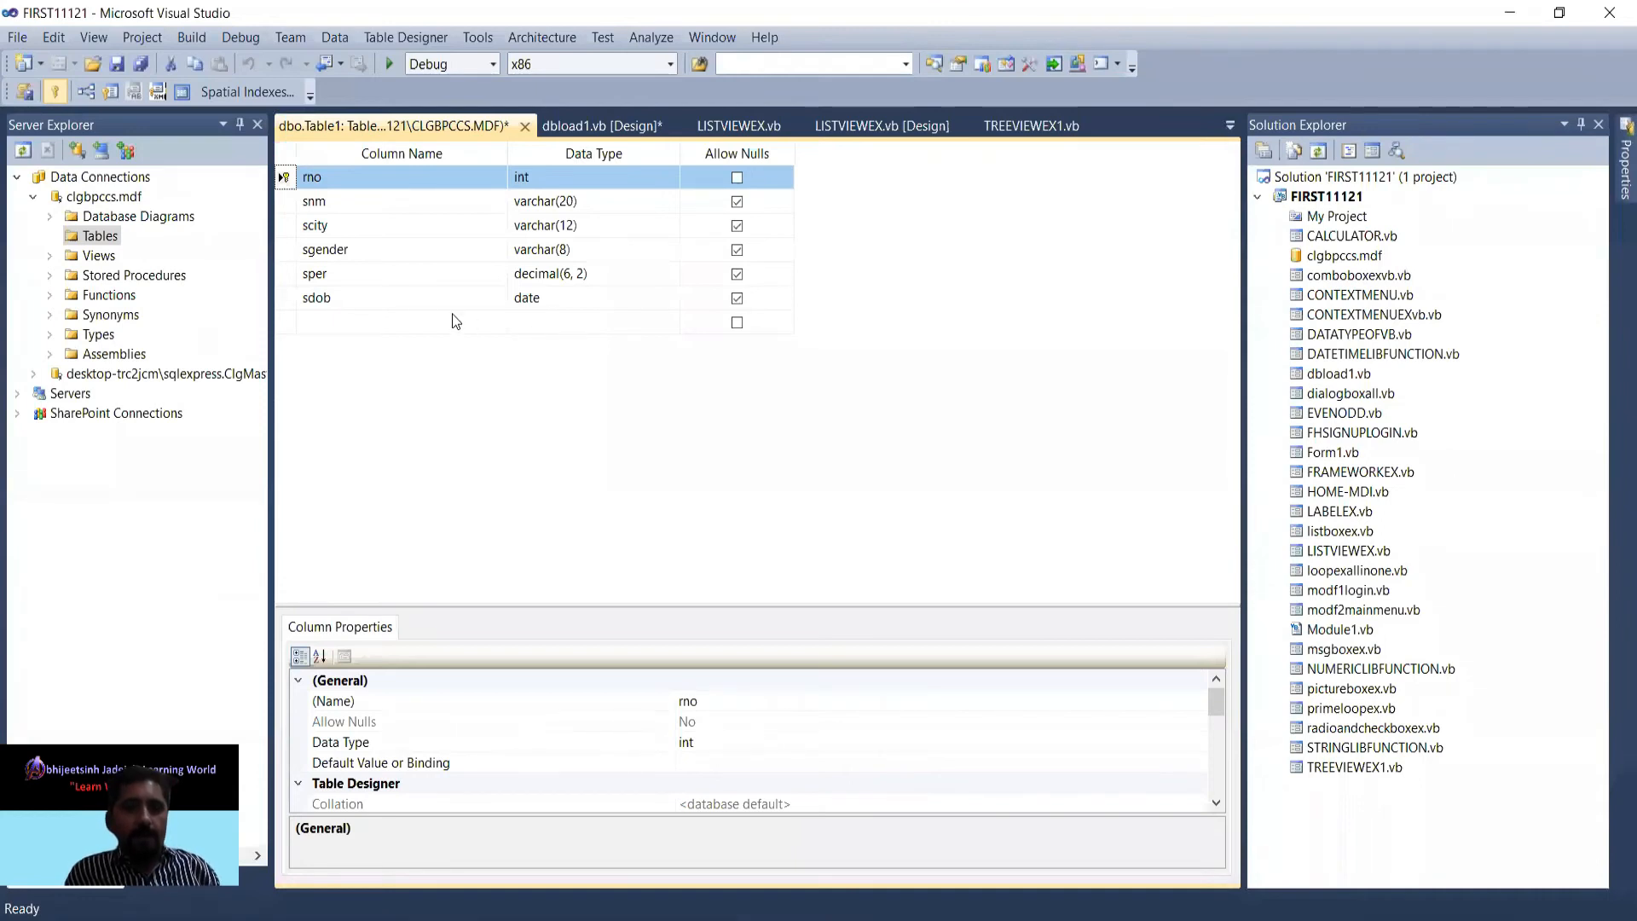
pyautogui.click(525, 126)
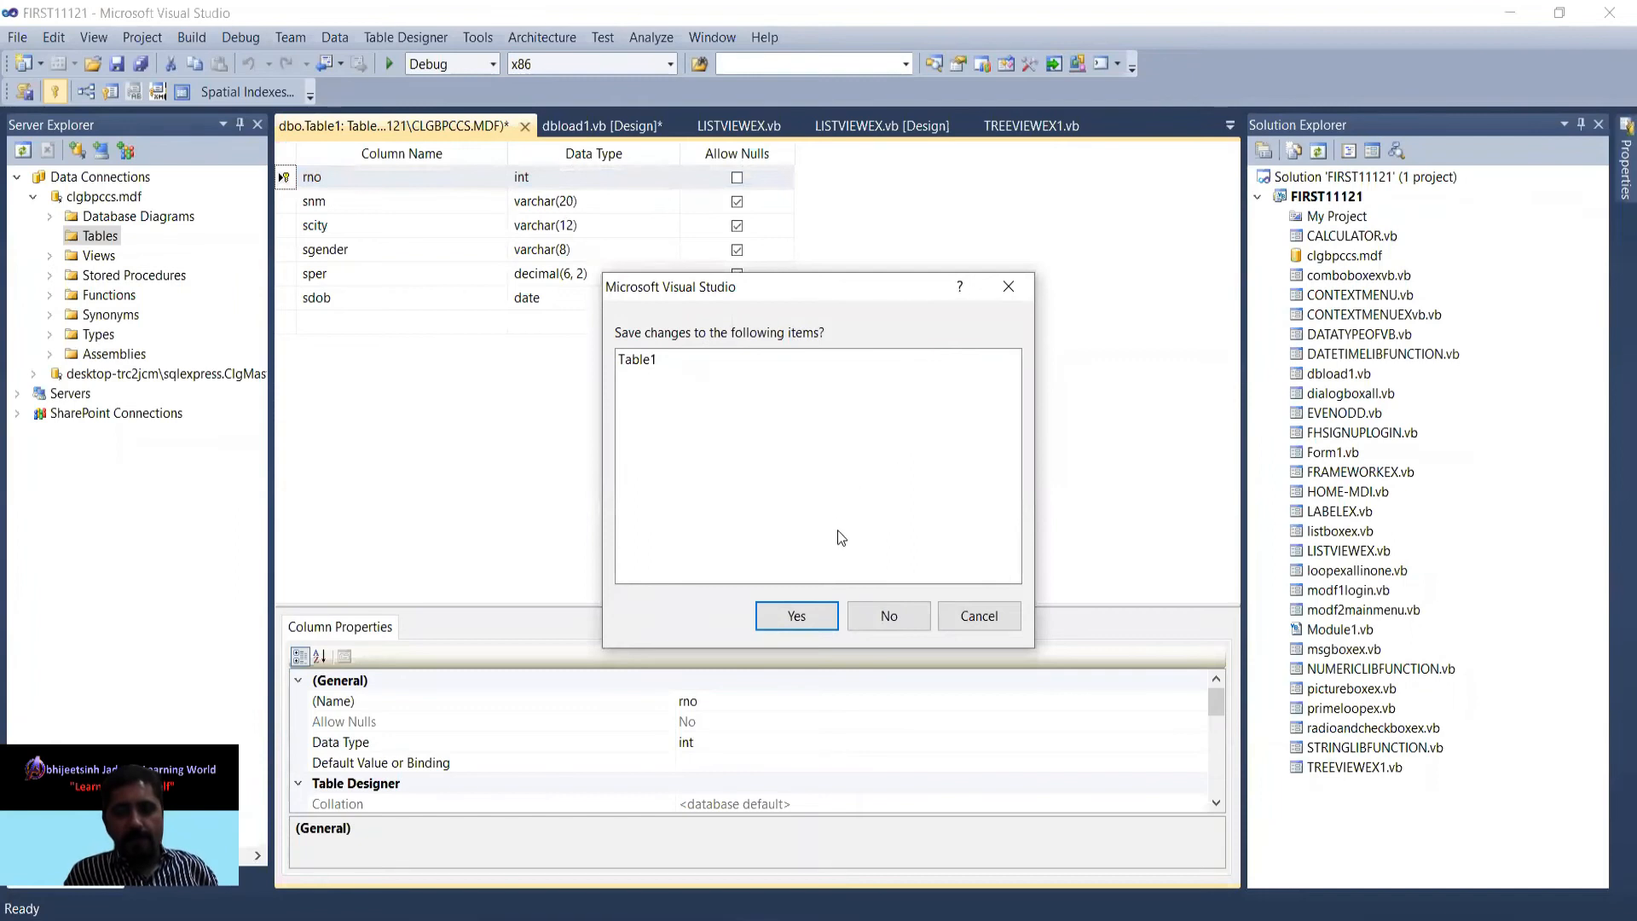
# Save the changes and name the table sdet
pyautogui.click(795, 614)
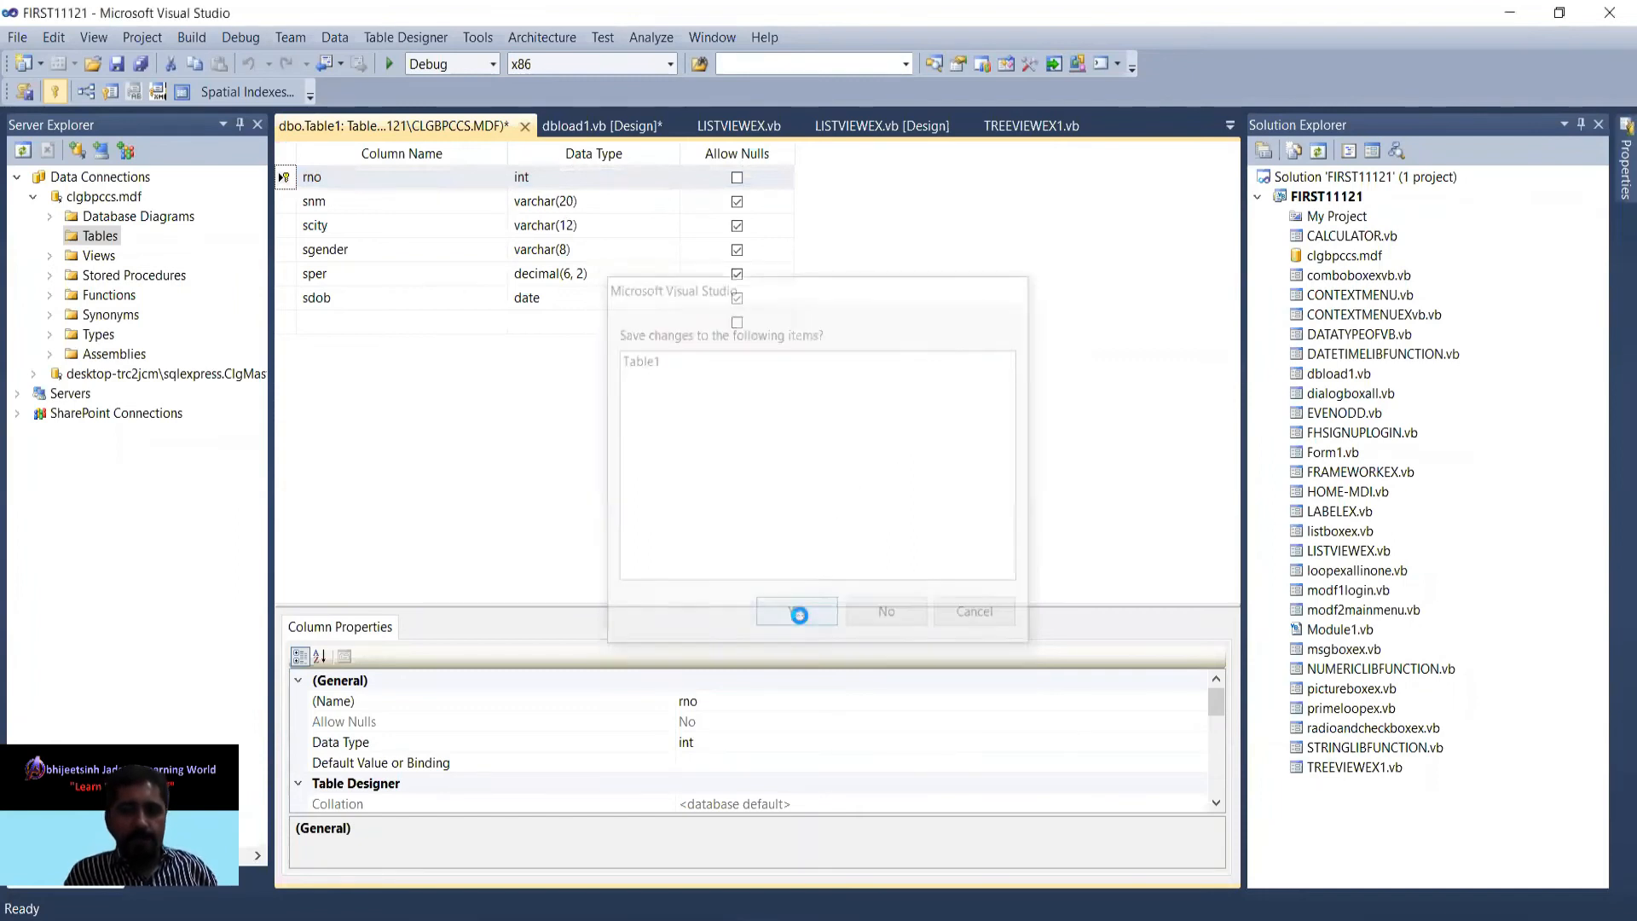
pyautogui.click(796, 611)
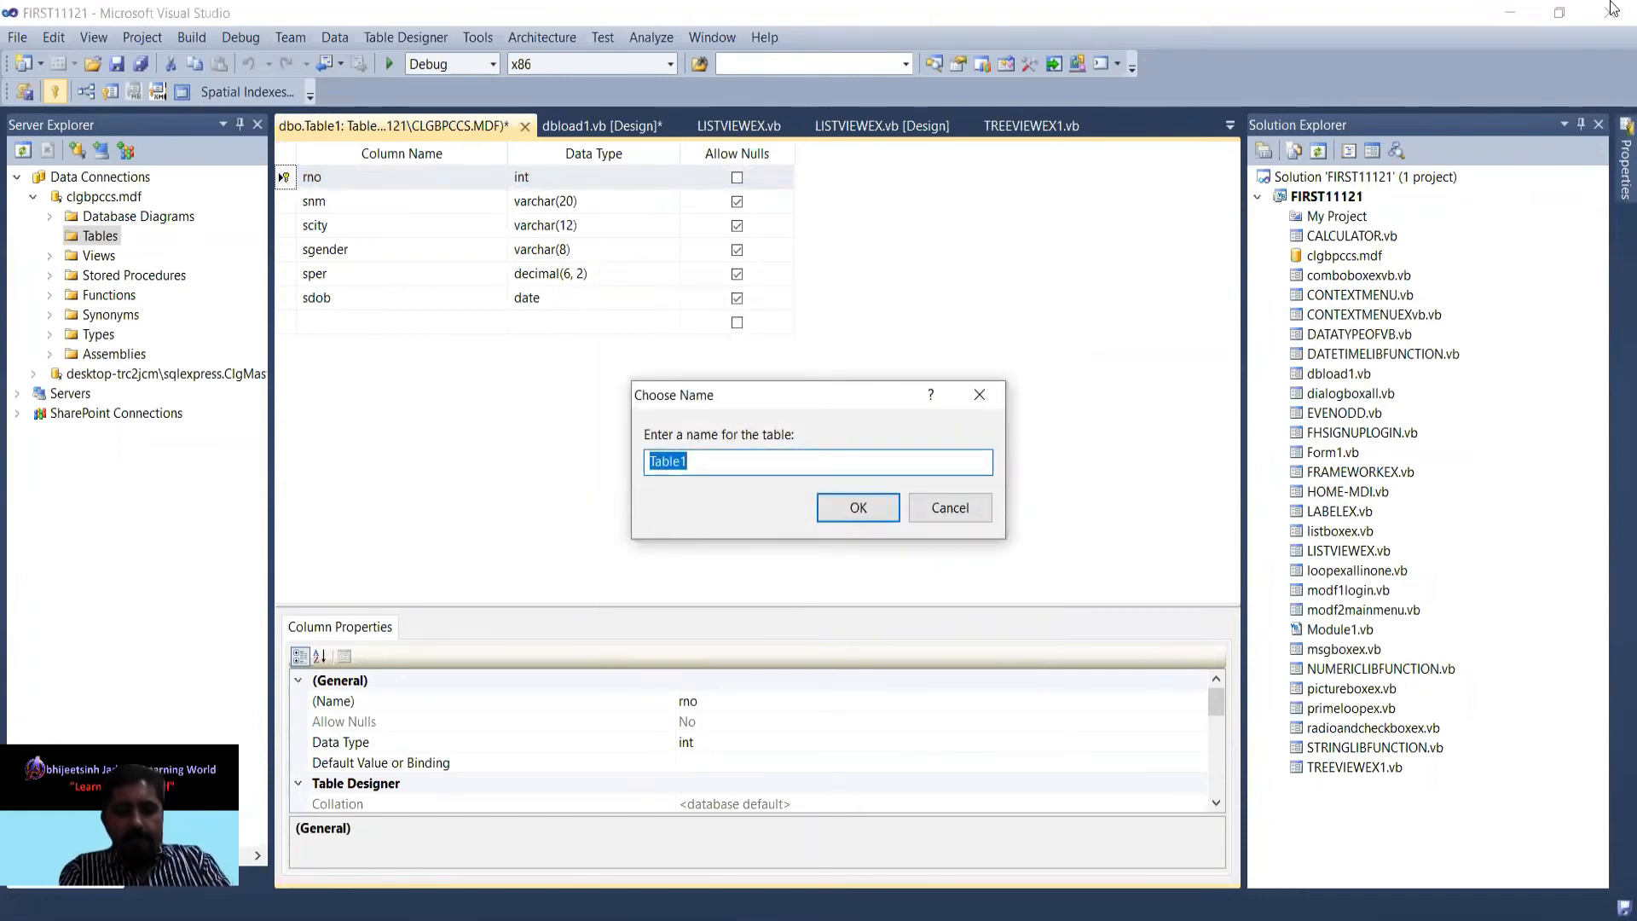
pyautogui.write('sdet')
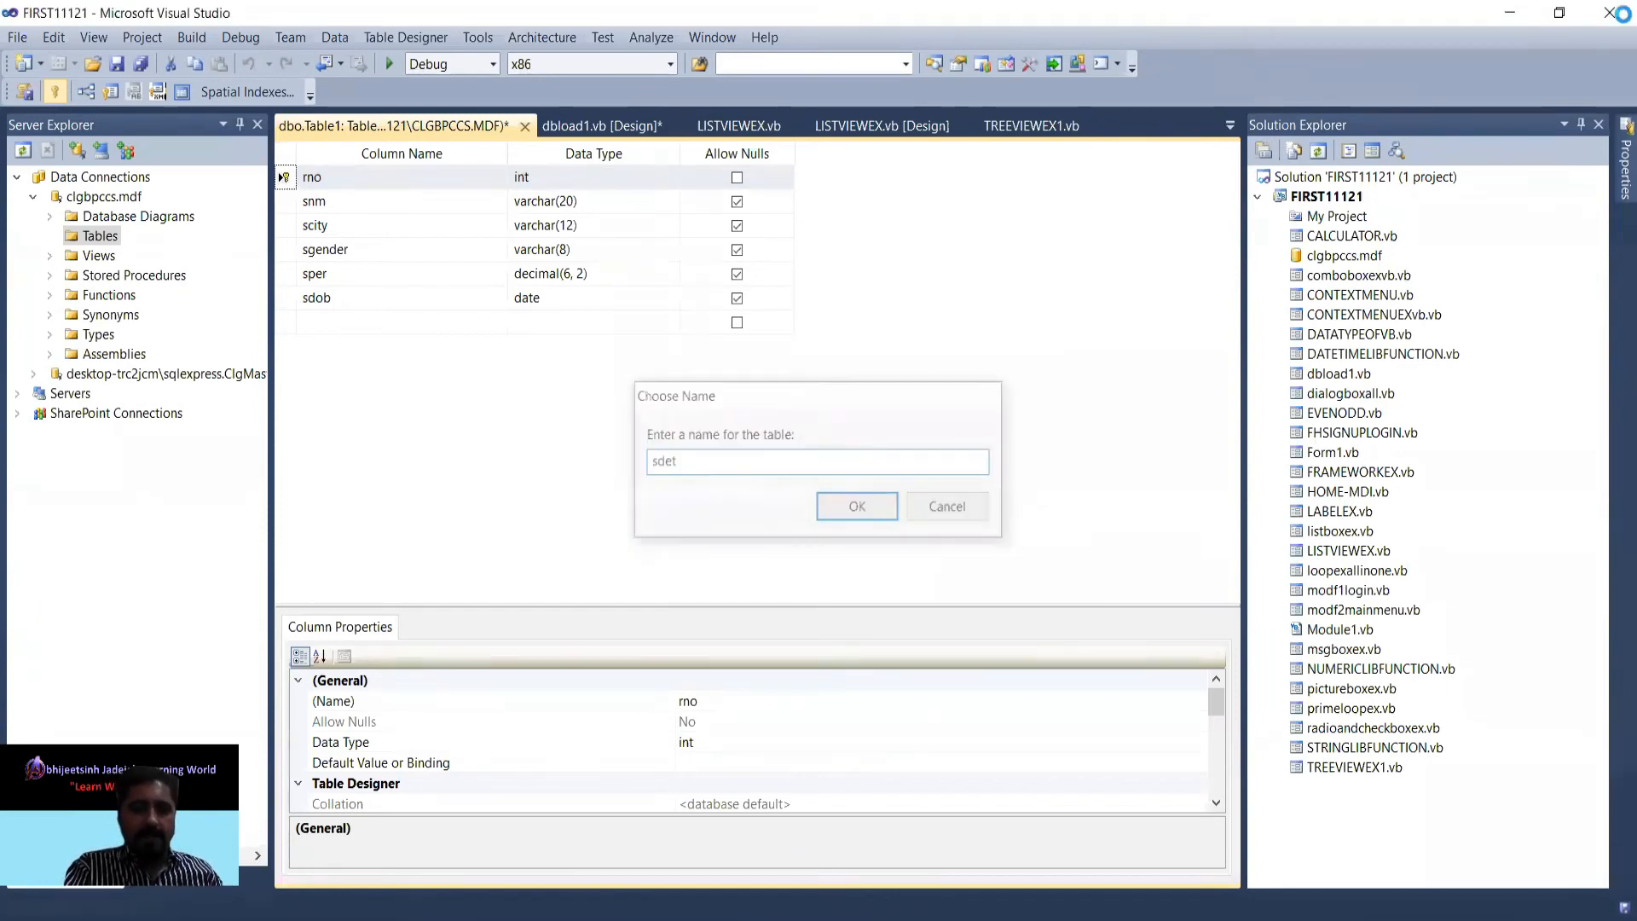
pyautogui.click(855, 507)
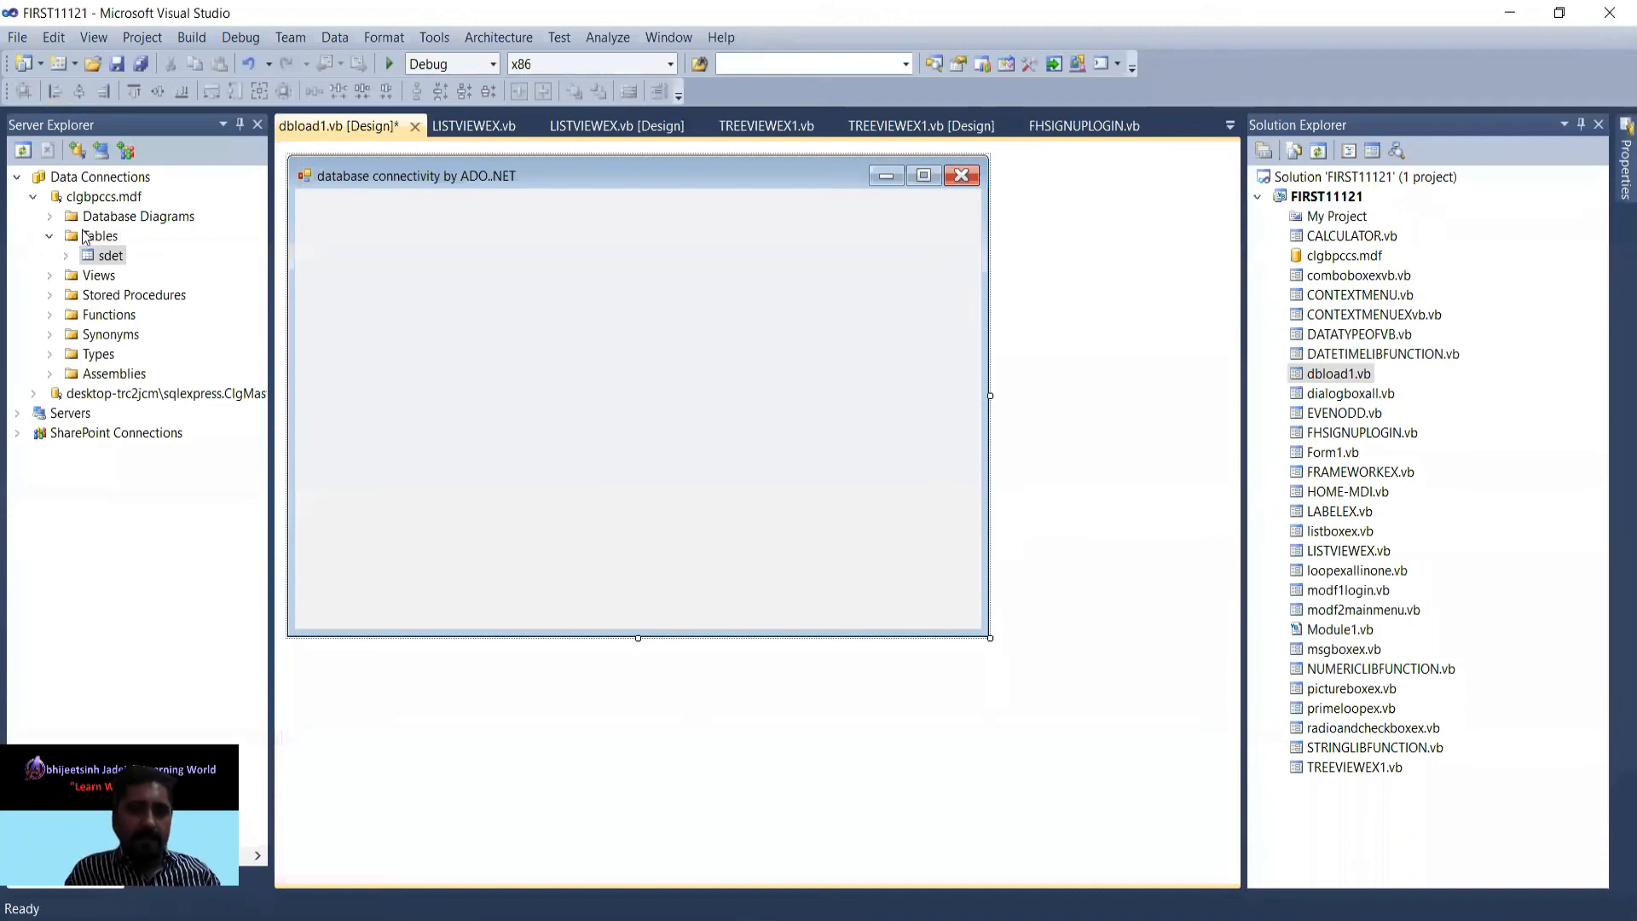
# Show the sdet table's data grid from Server Explorer
pyautogui.rightClick(111, 255)
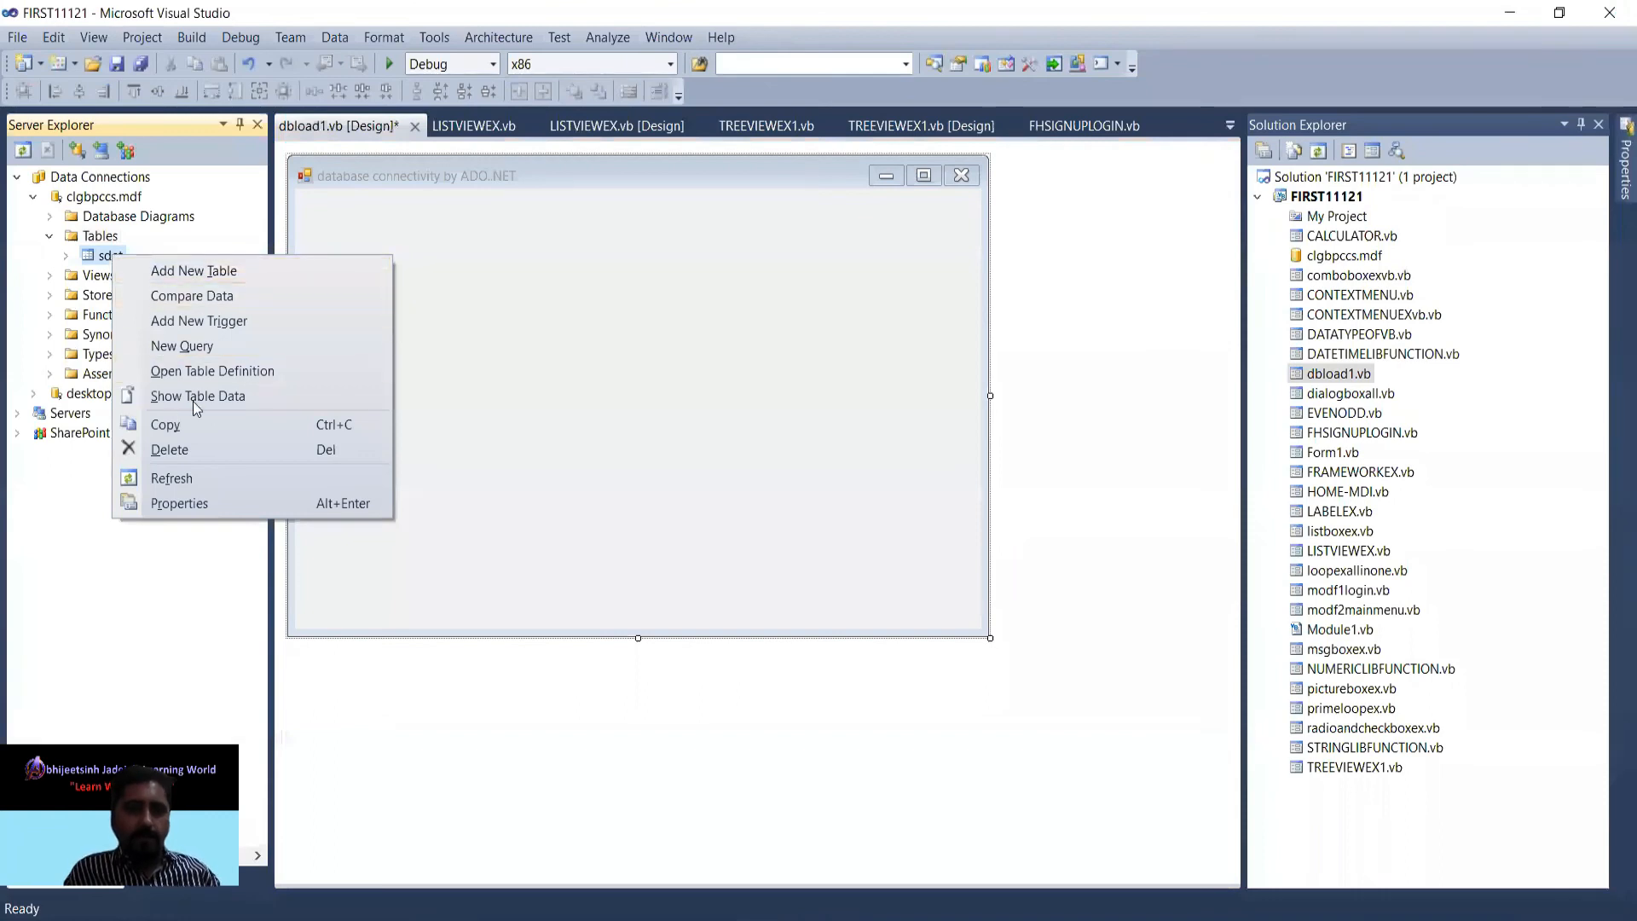
pyautogui.click(194, 400)
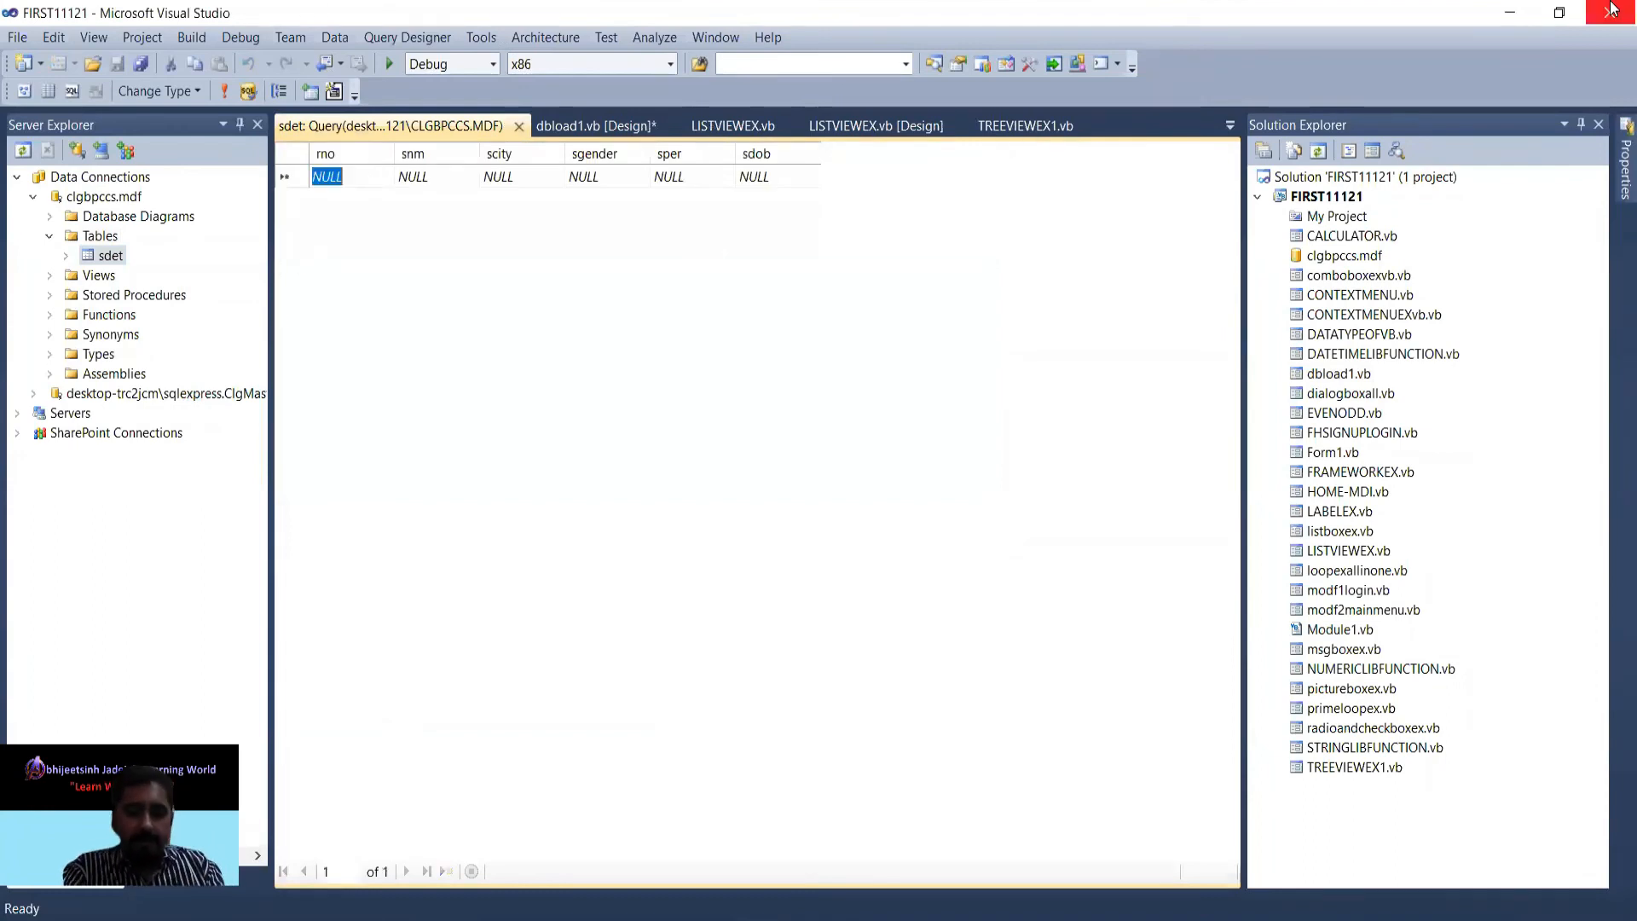
pyautogui.write('7')
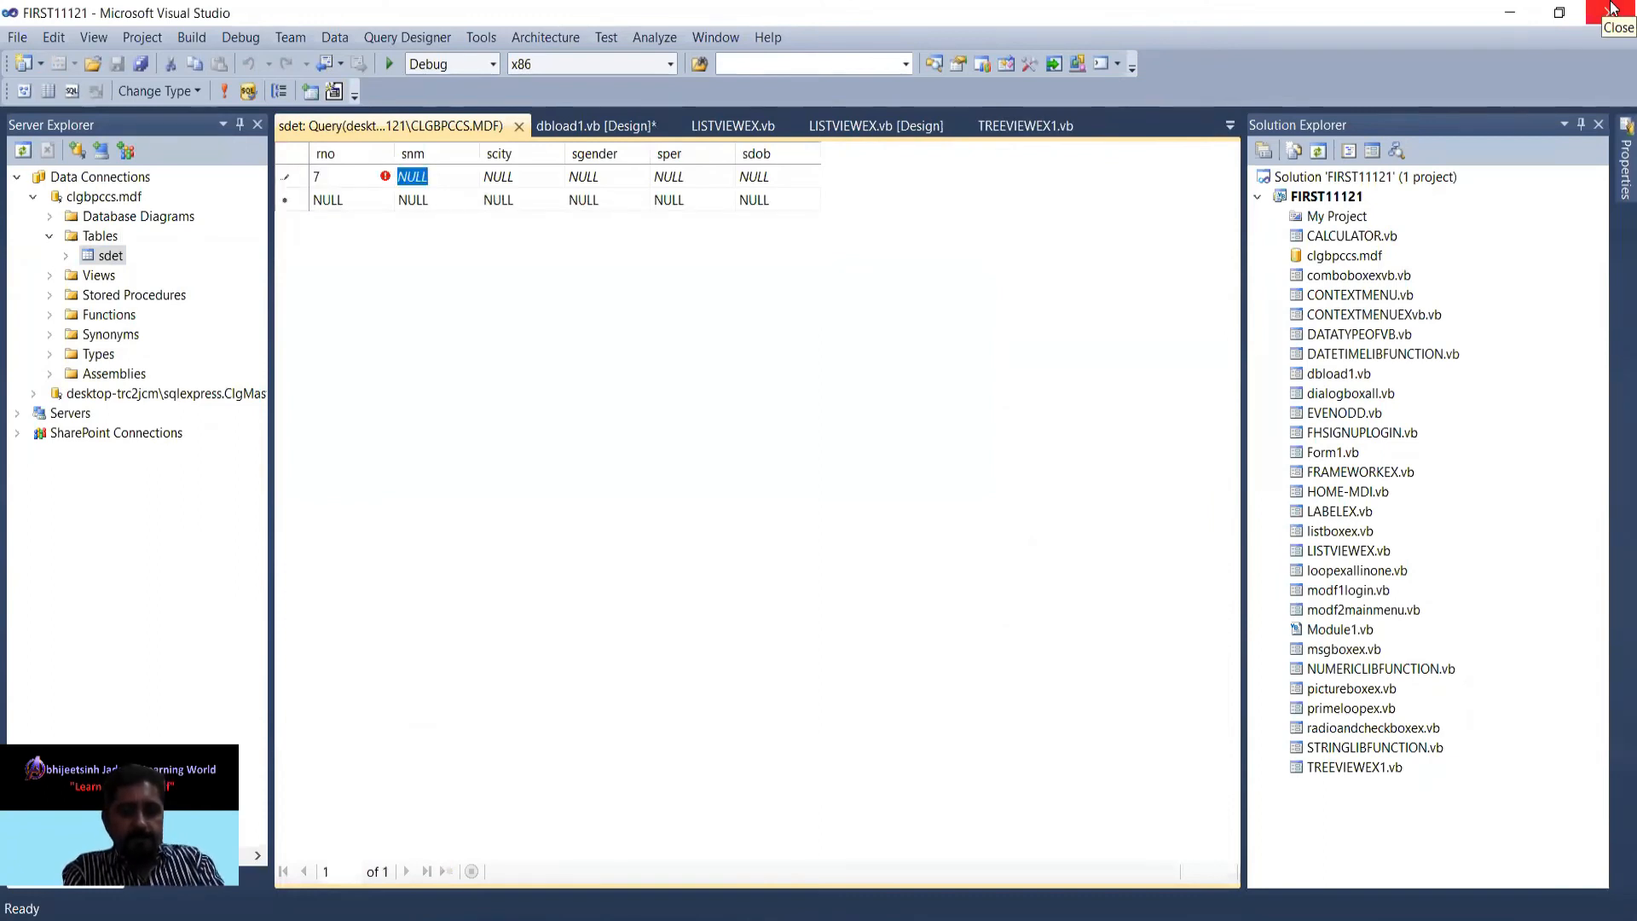
pyautogui.write('keyur')
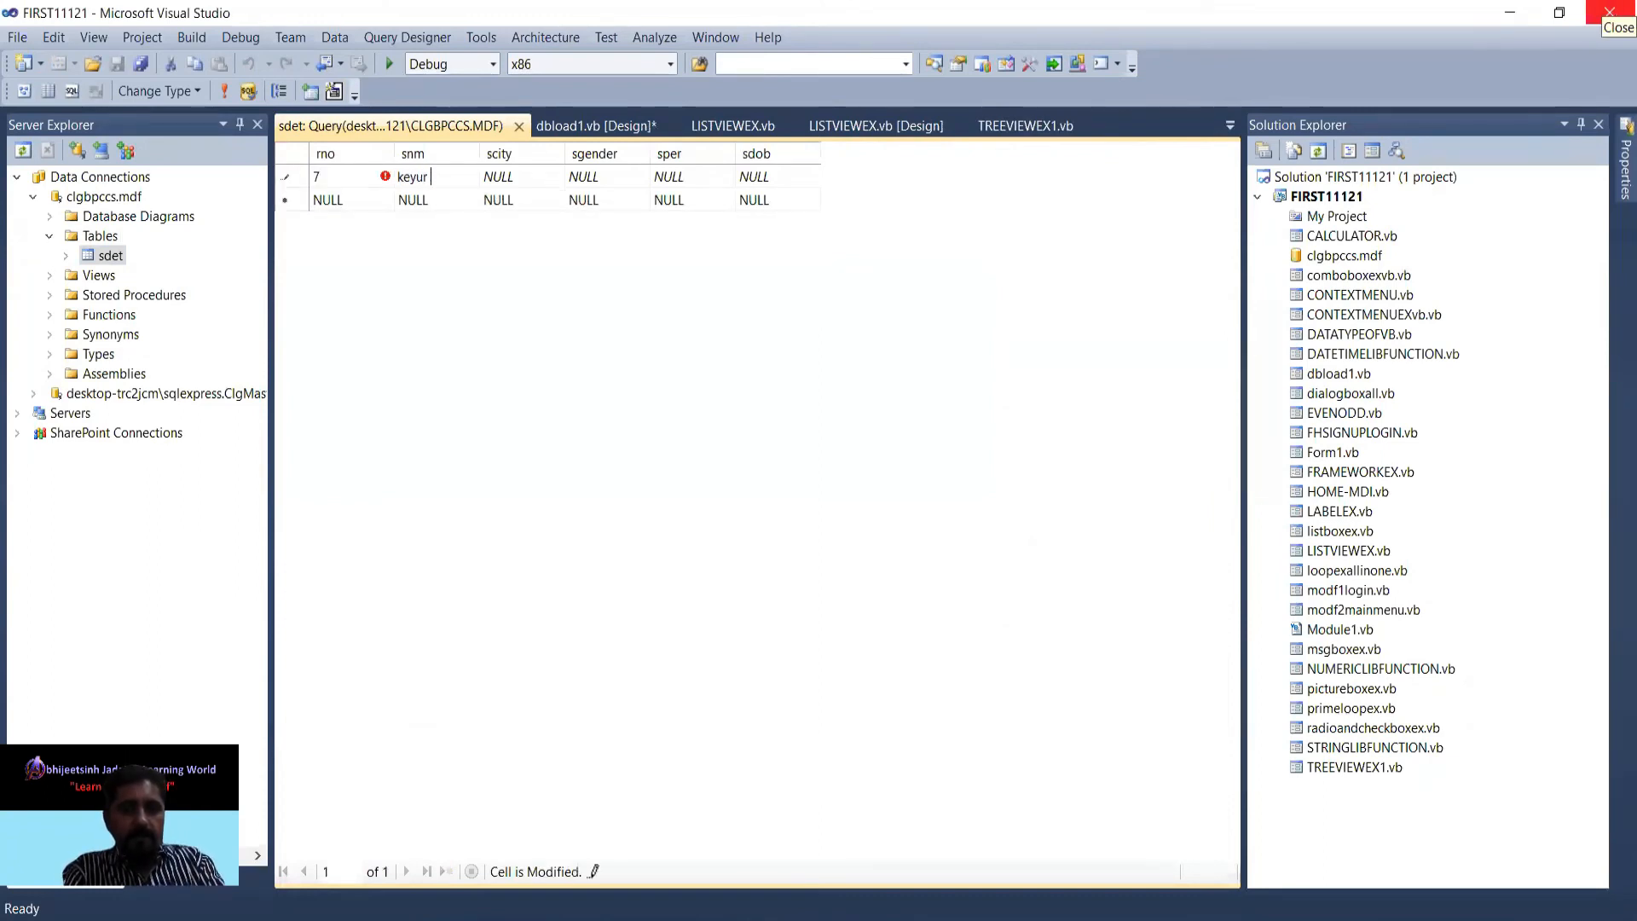
pyautogui.write('suthar')
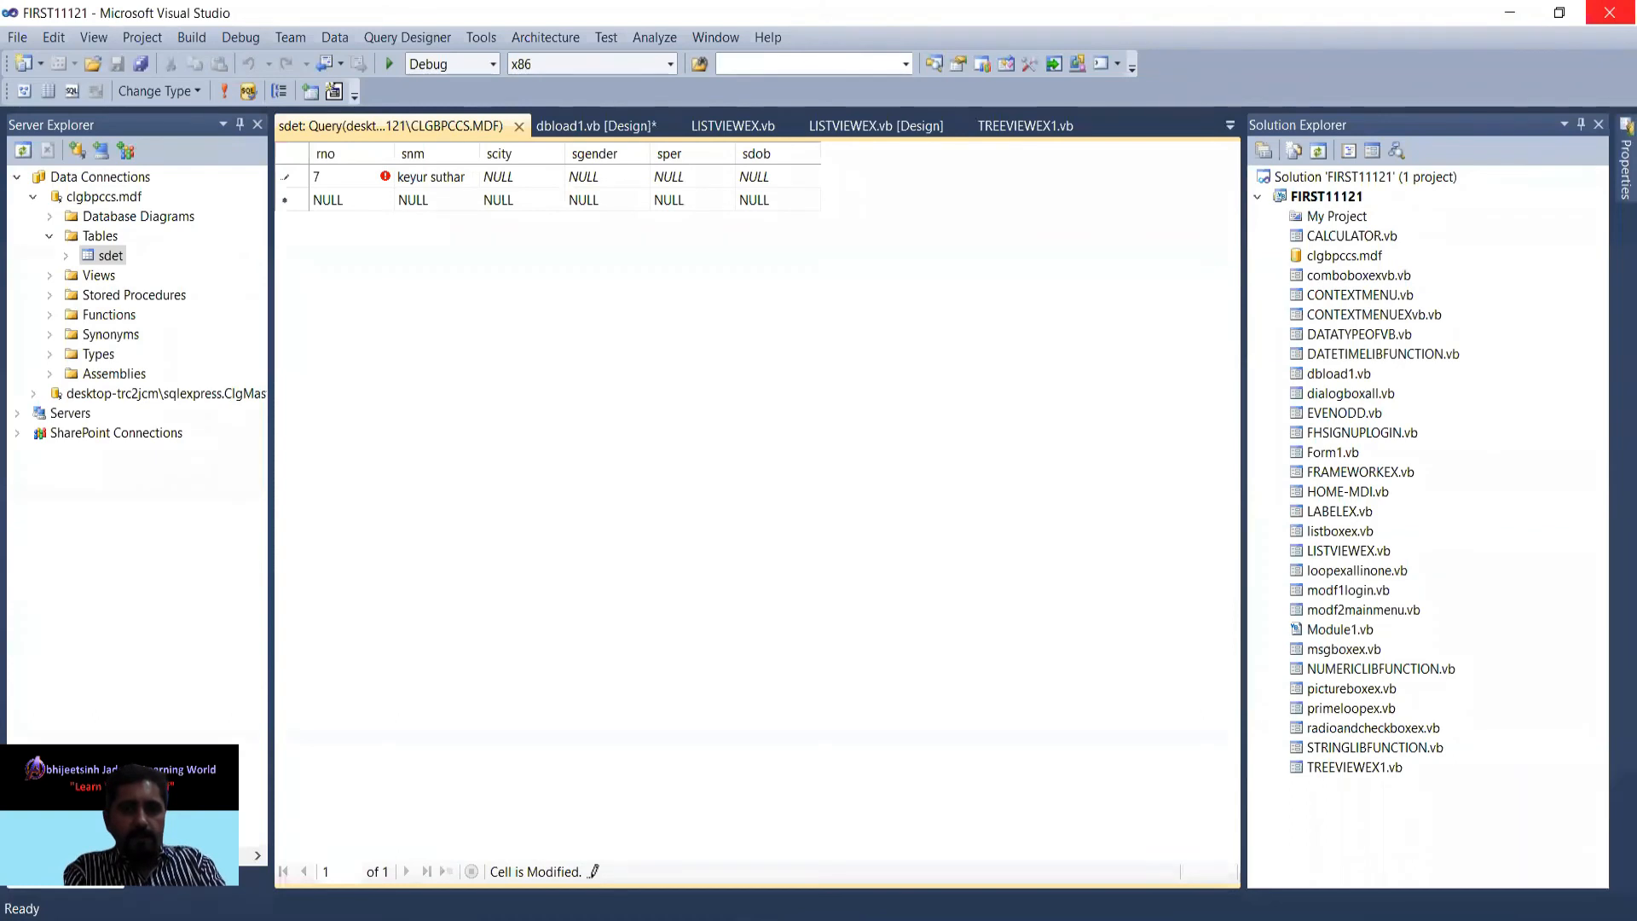
pyautogui.click(498, 175)
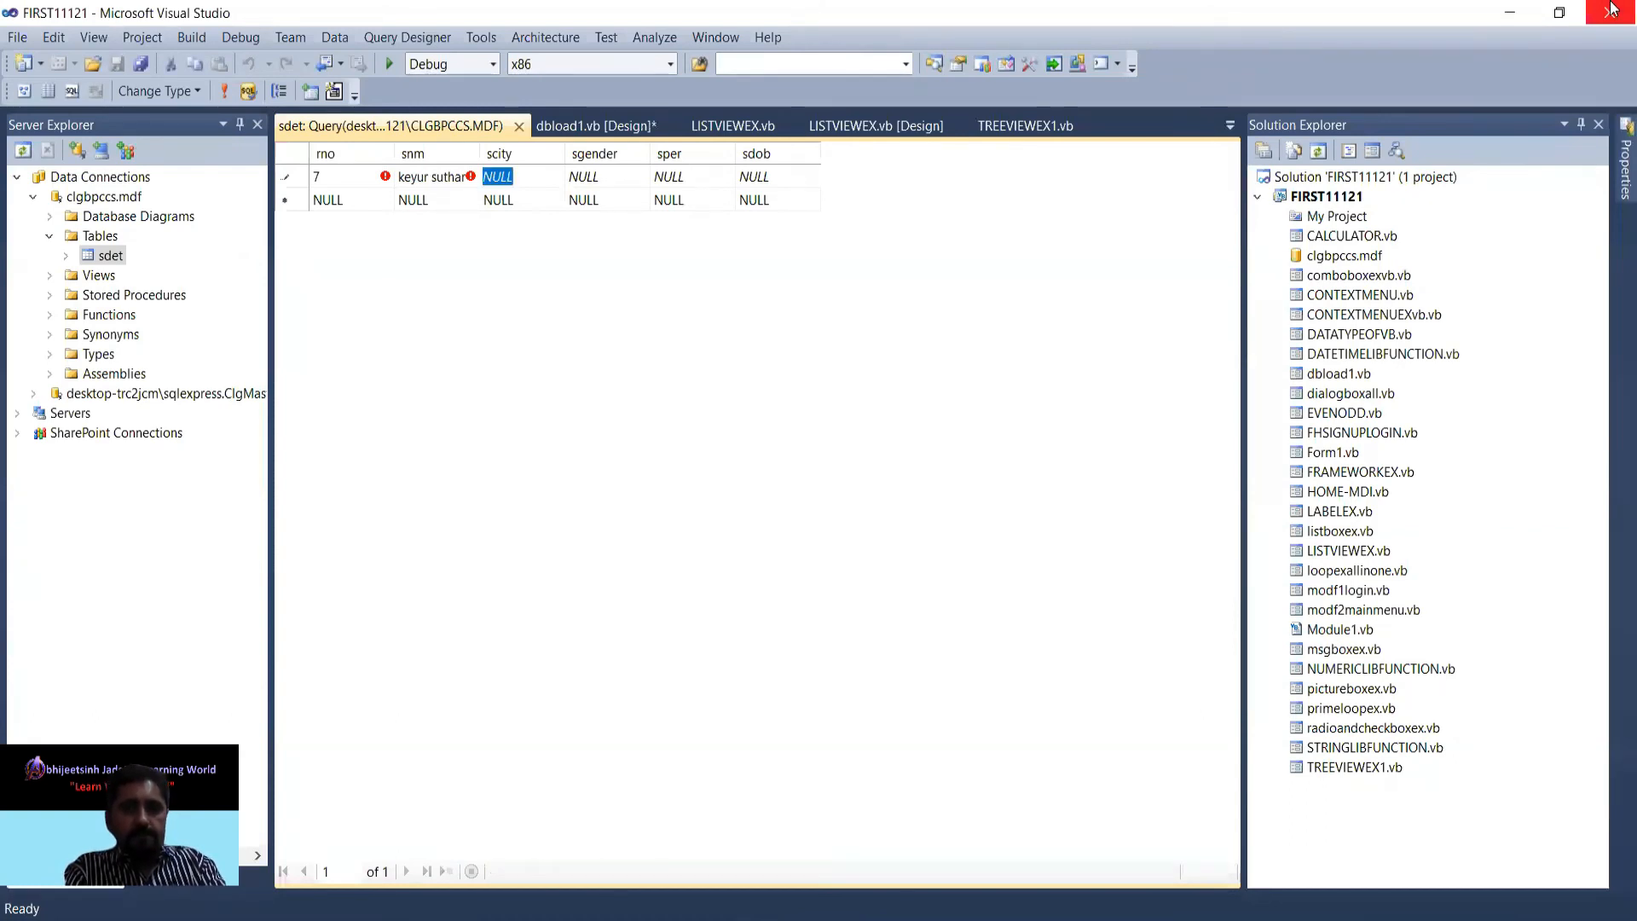
pyautogui.write('surat')
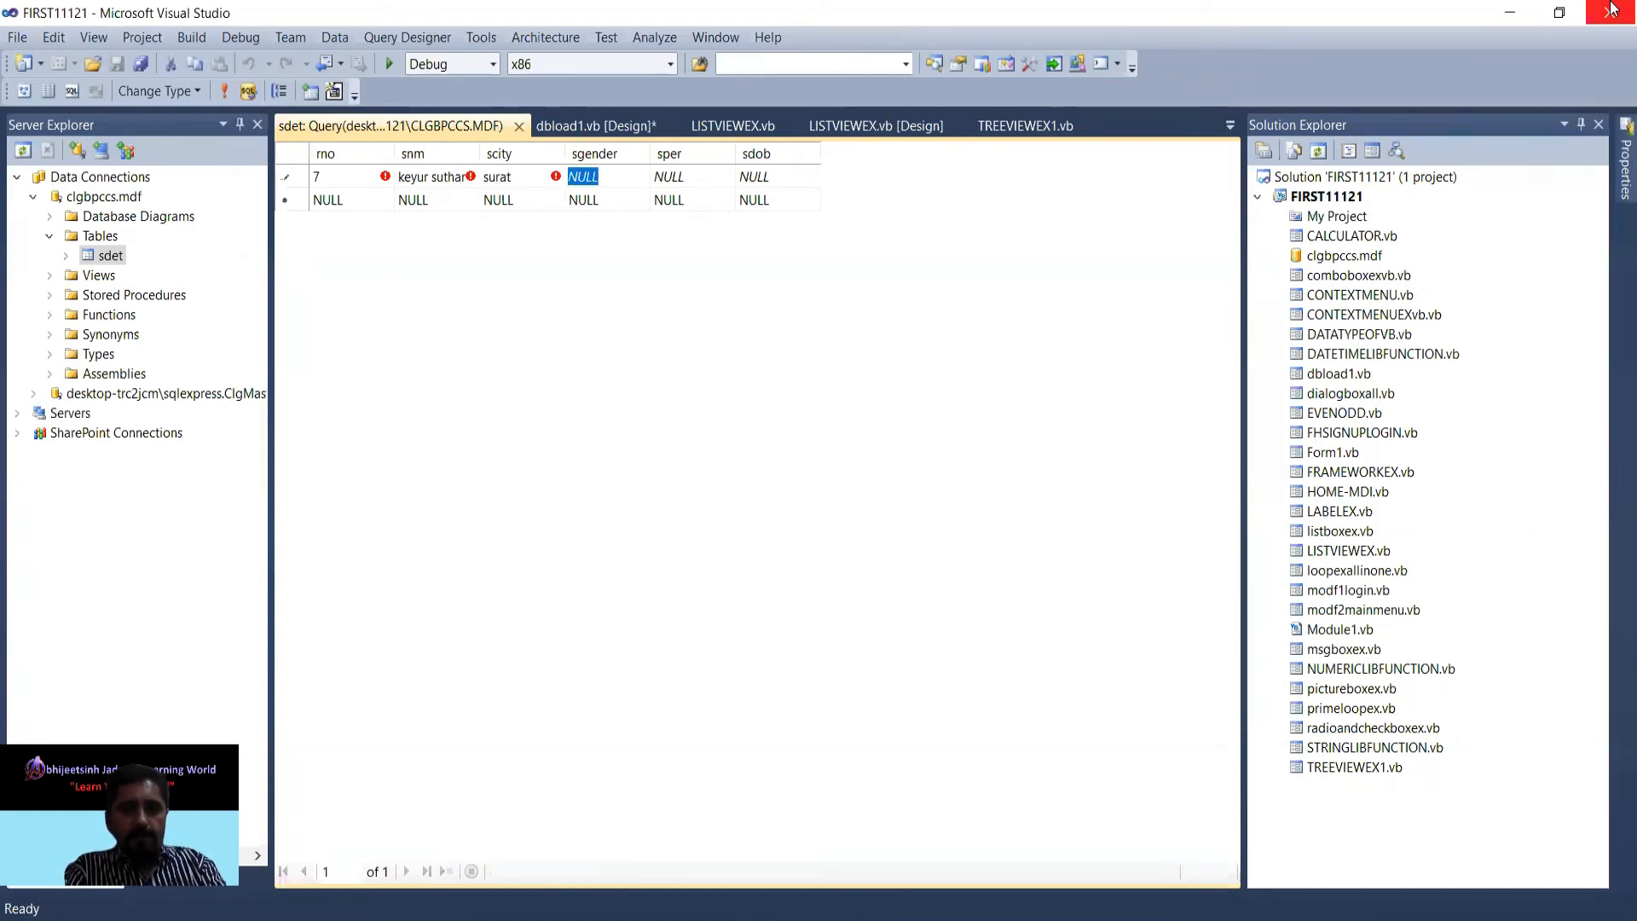
pyautogui.write('male')
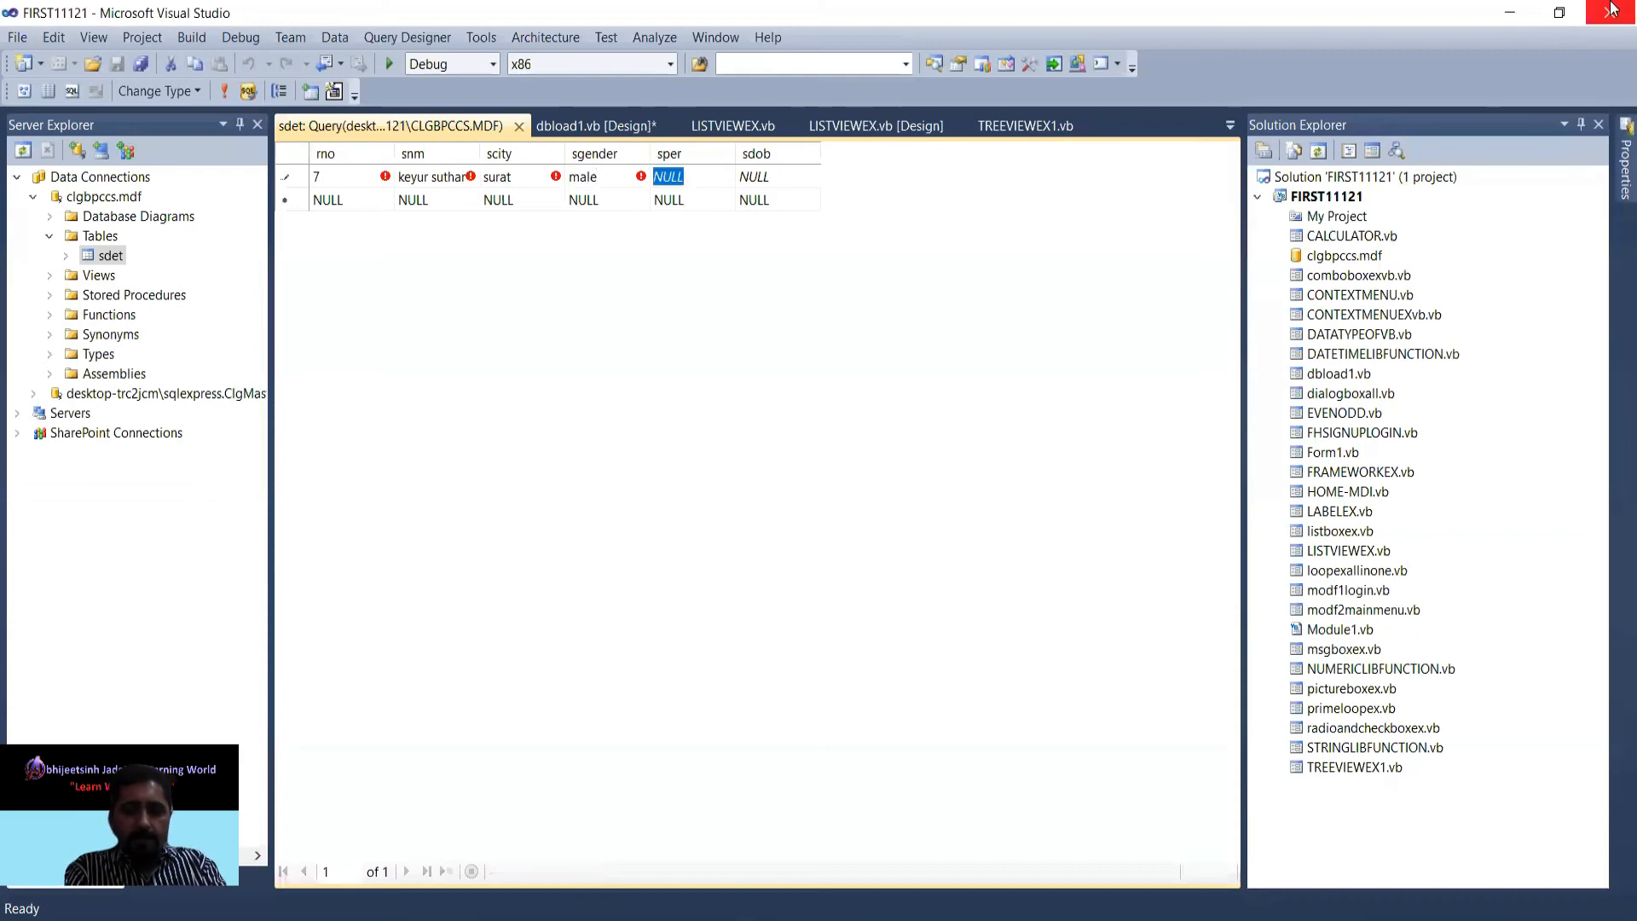
pyautogui.write('89.67')
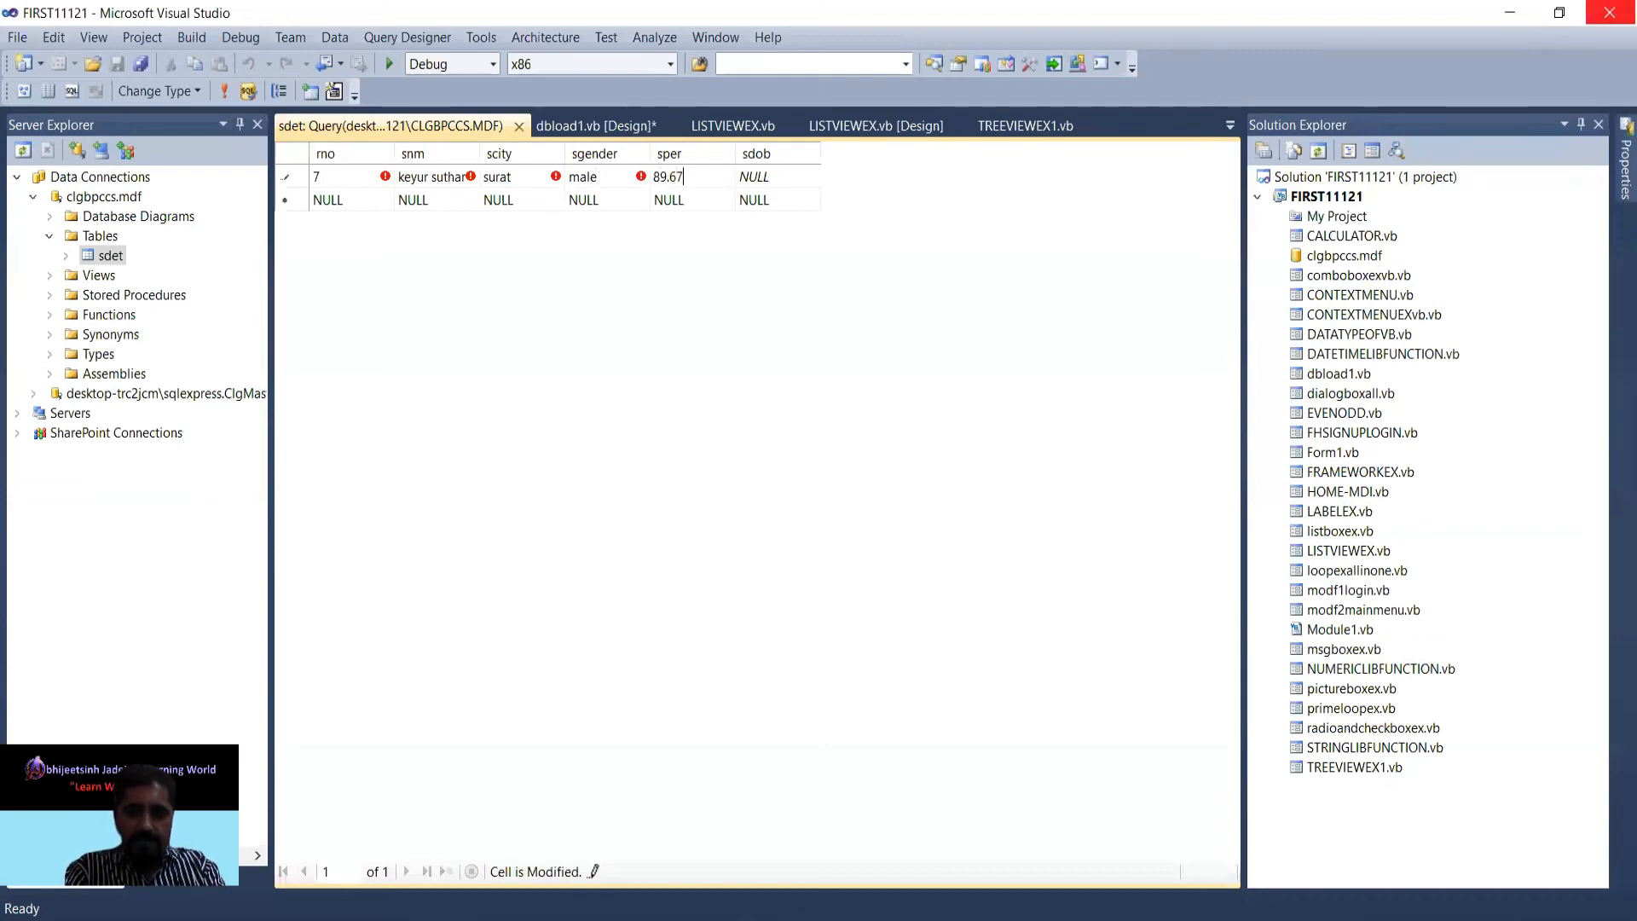
pyautogui.click(753, 176)
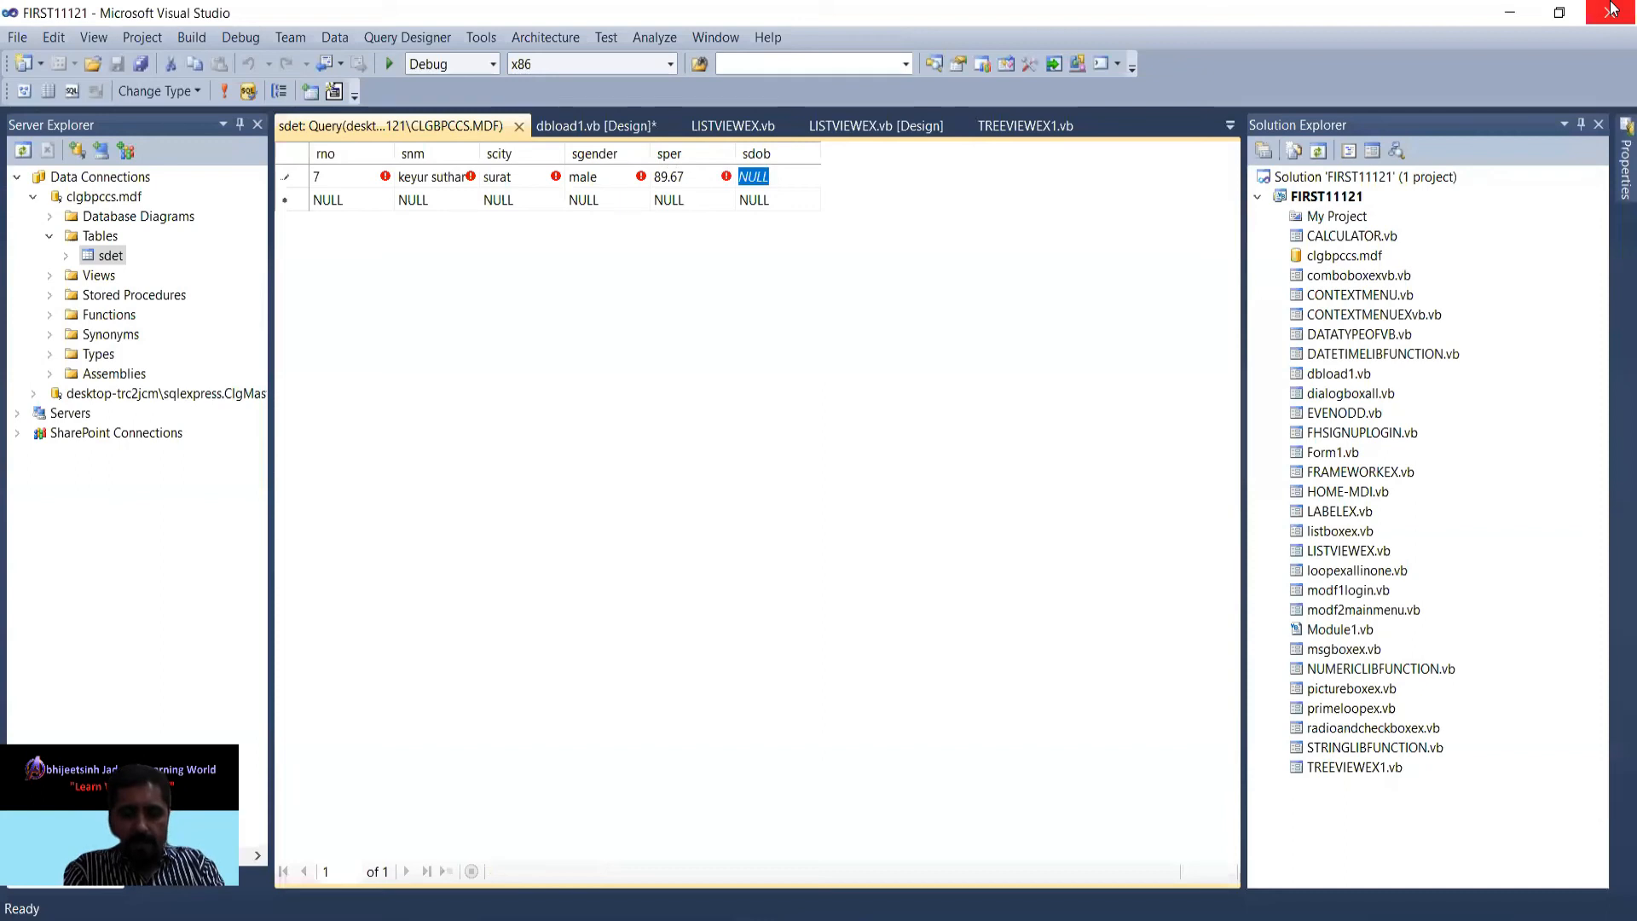
pyautogui.write('4/12')
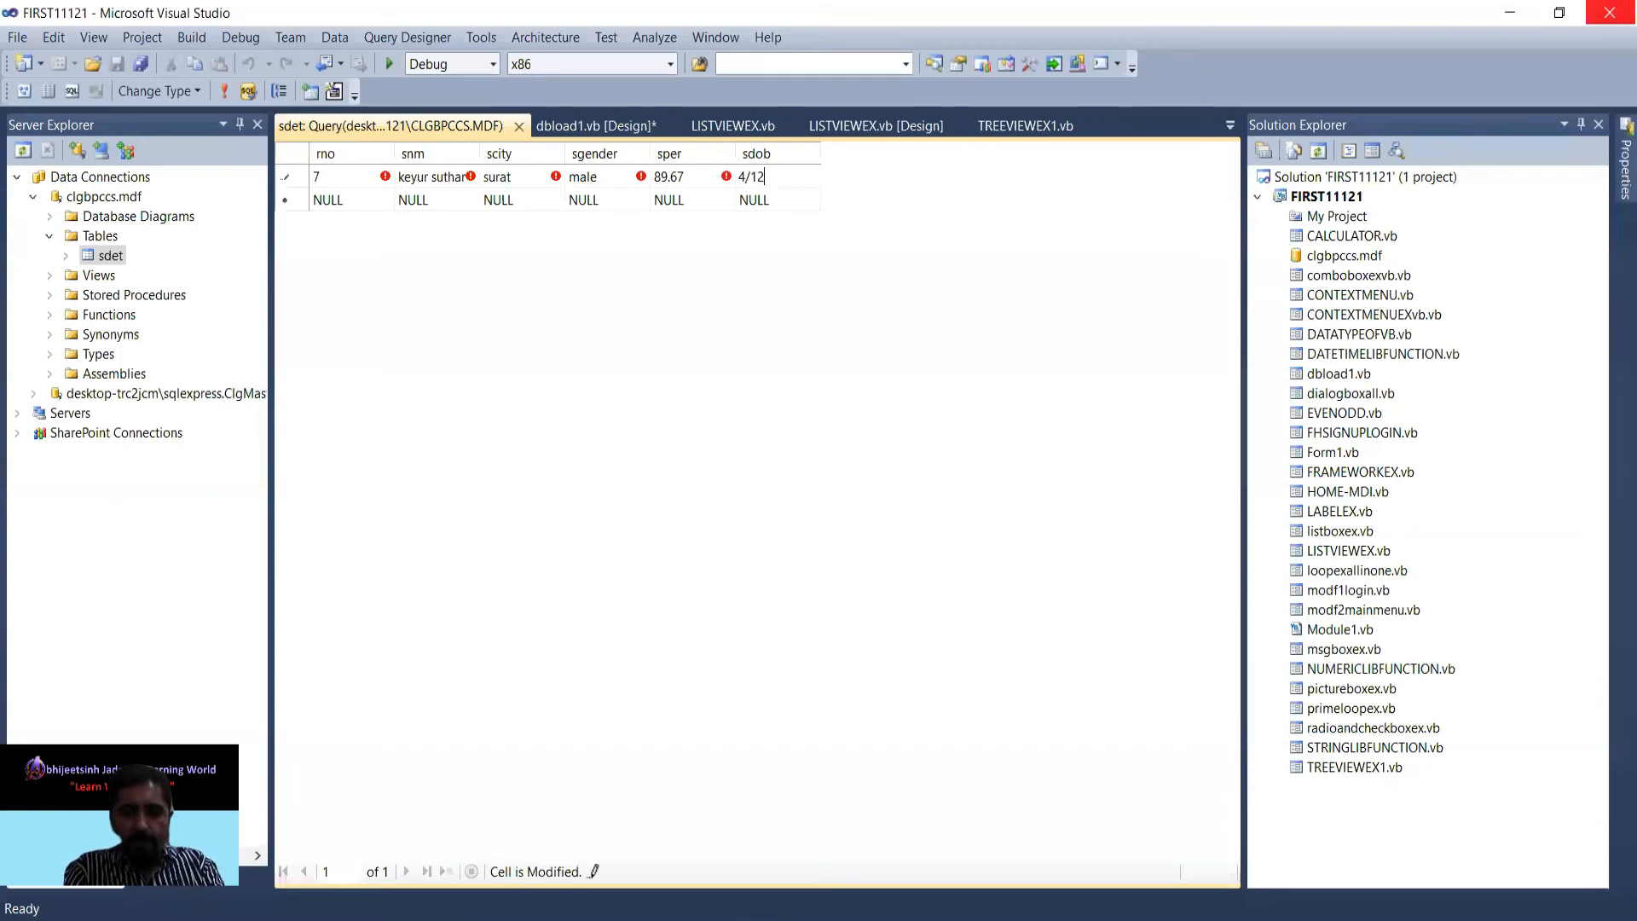
pyautogui.write('/2000')
pyautogui.click(348, 199)
pyautogui.write('5')
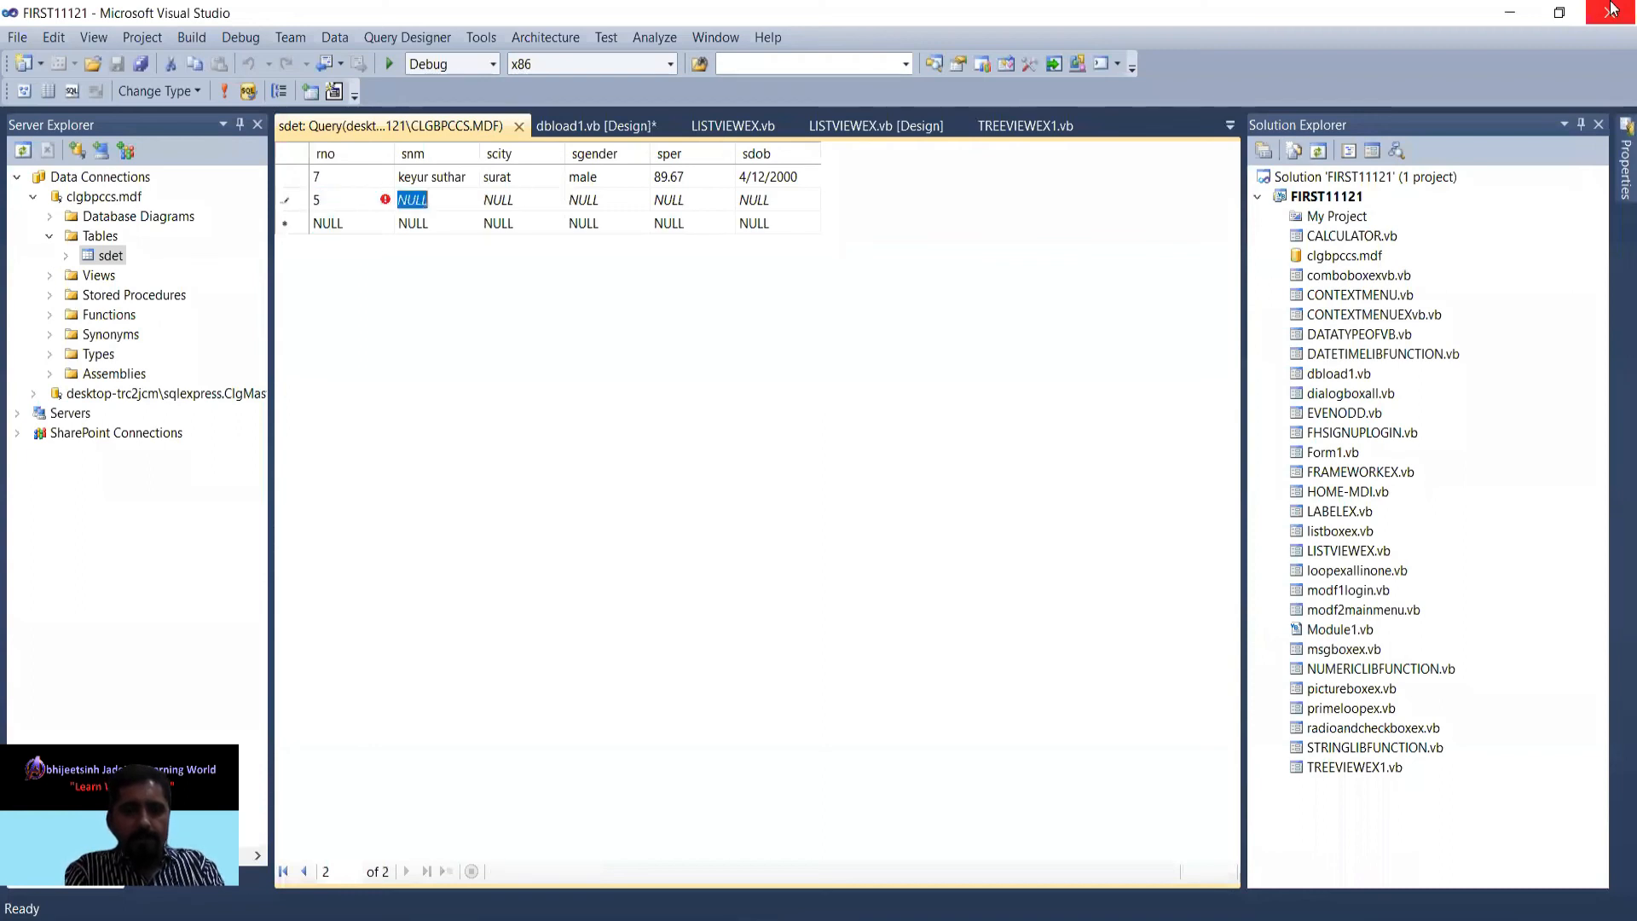
pyautogui.write('rudra')
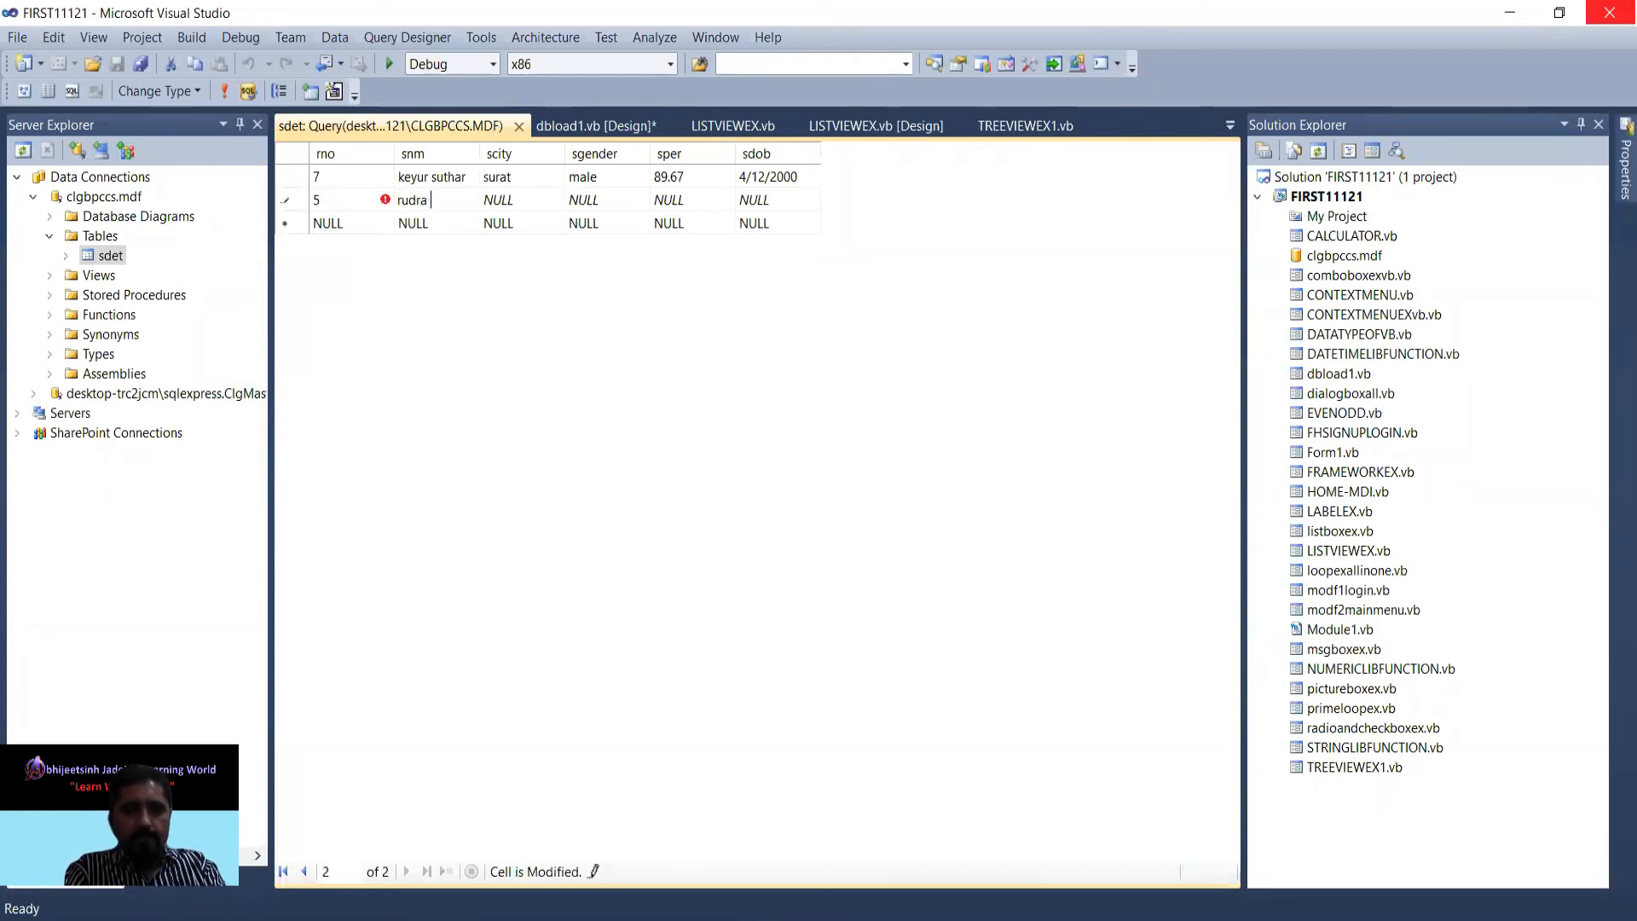
pyautogui.write('prajapa')
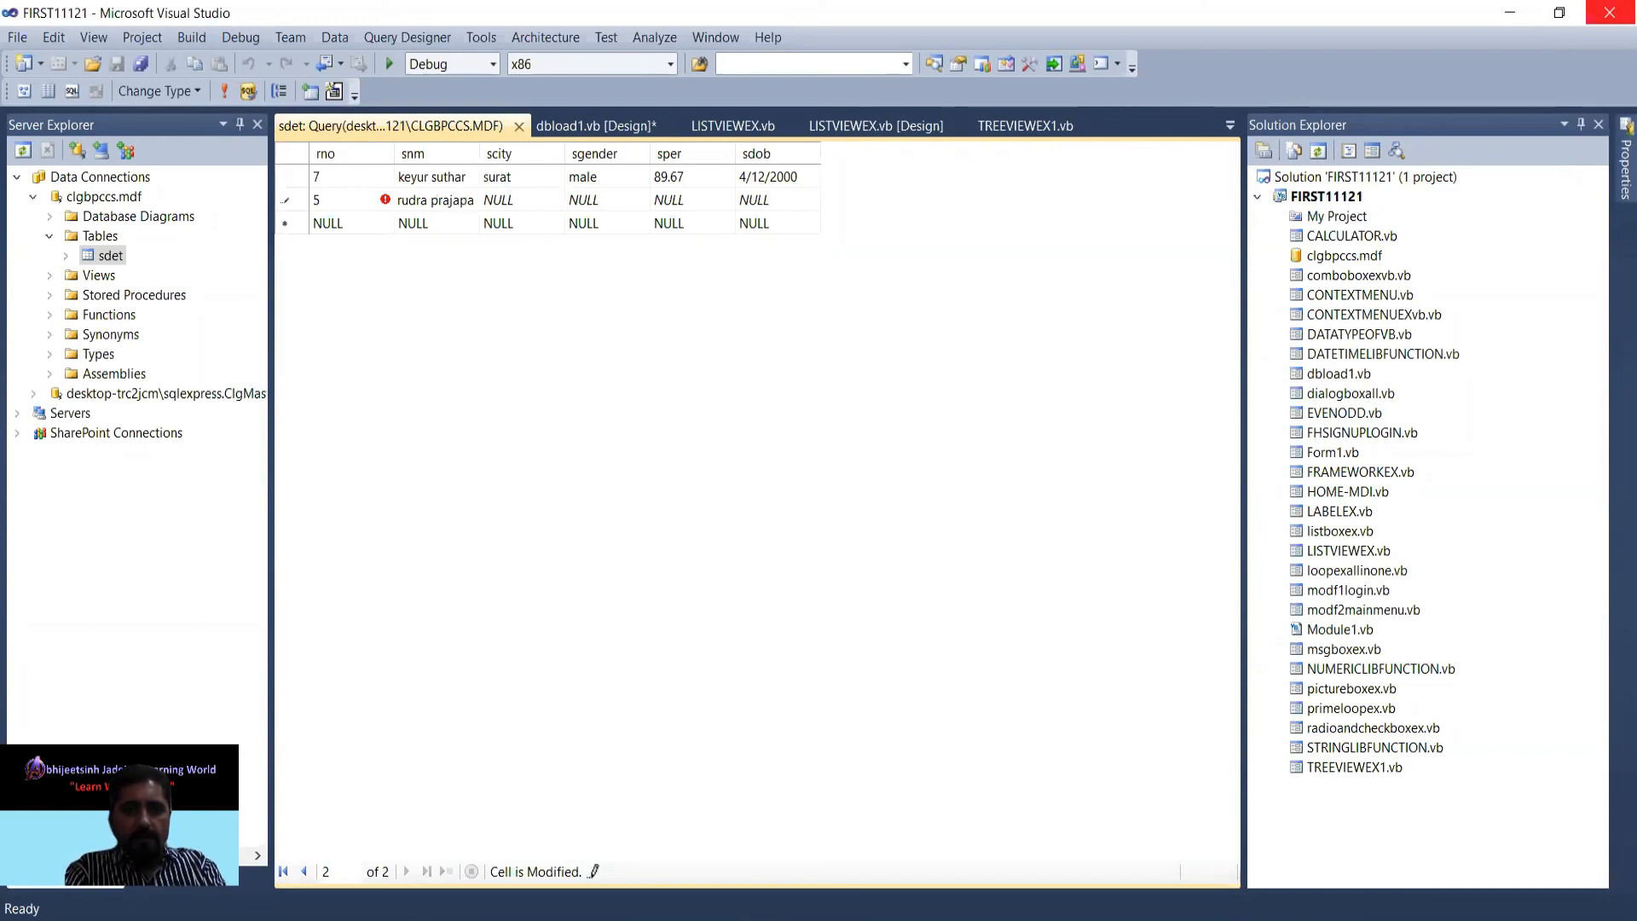
pyautogui.click(497, 200)
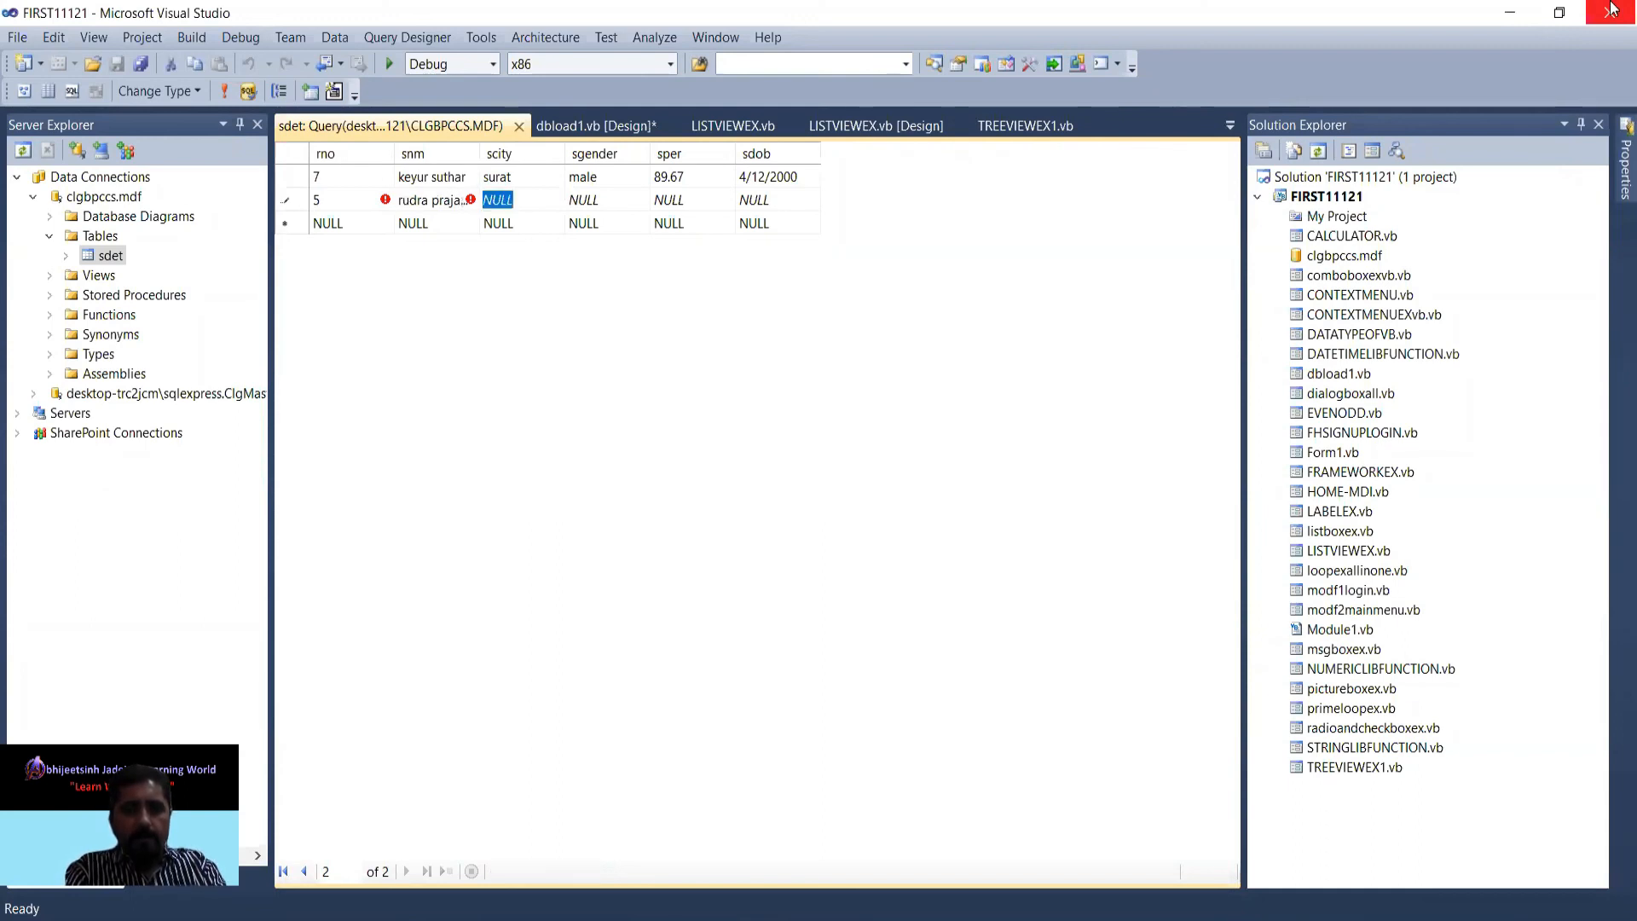
pyautogui.write('male')
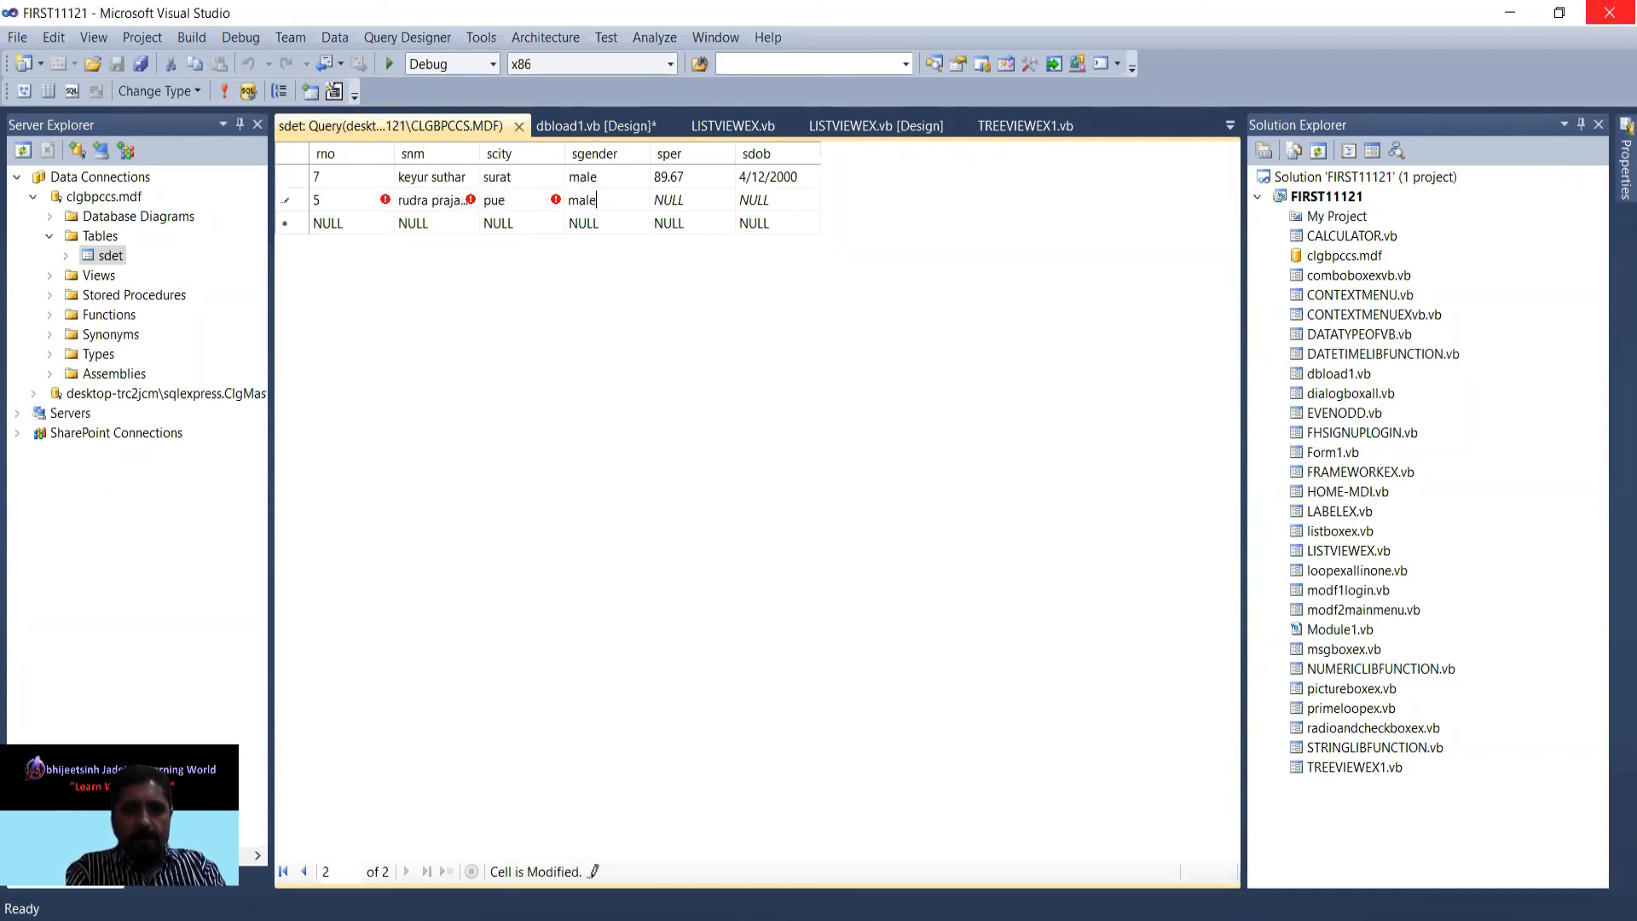
pyautogui.write('67.')
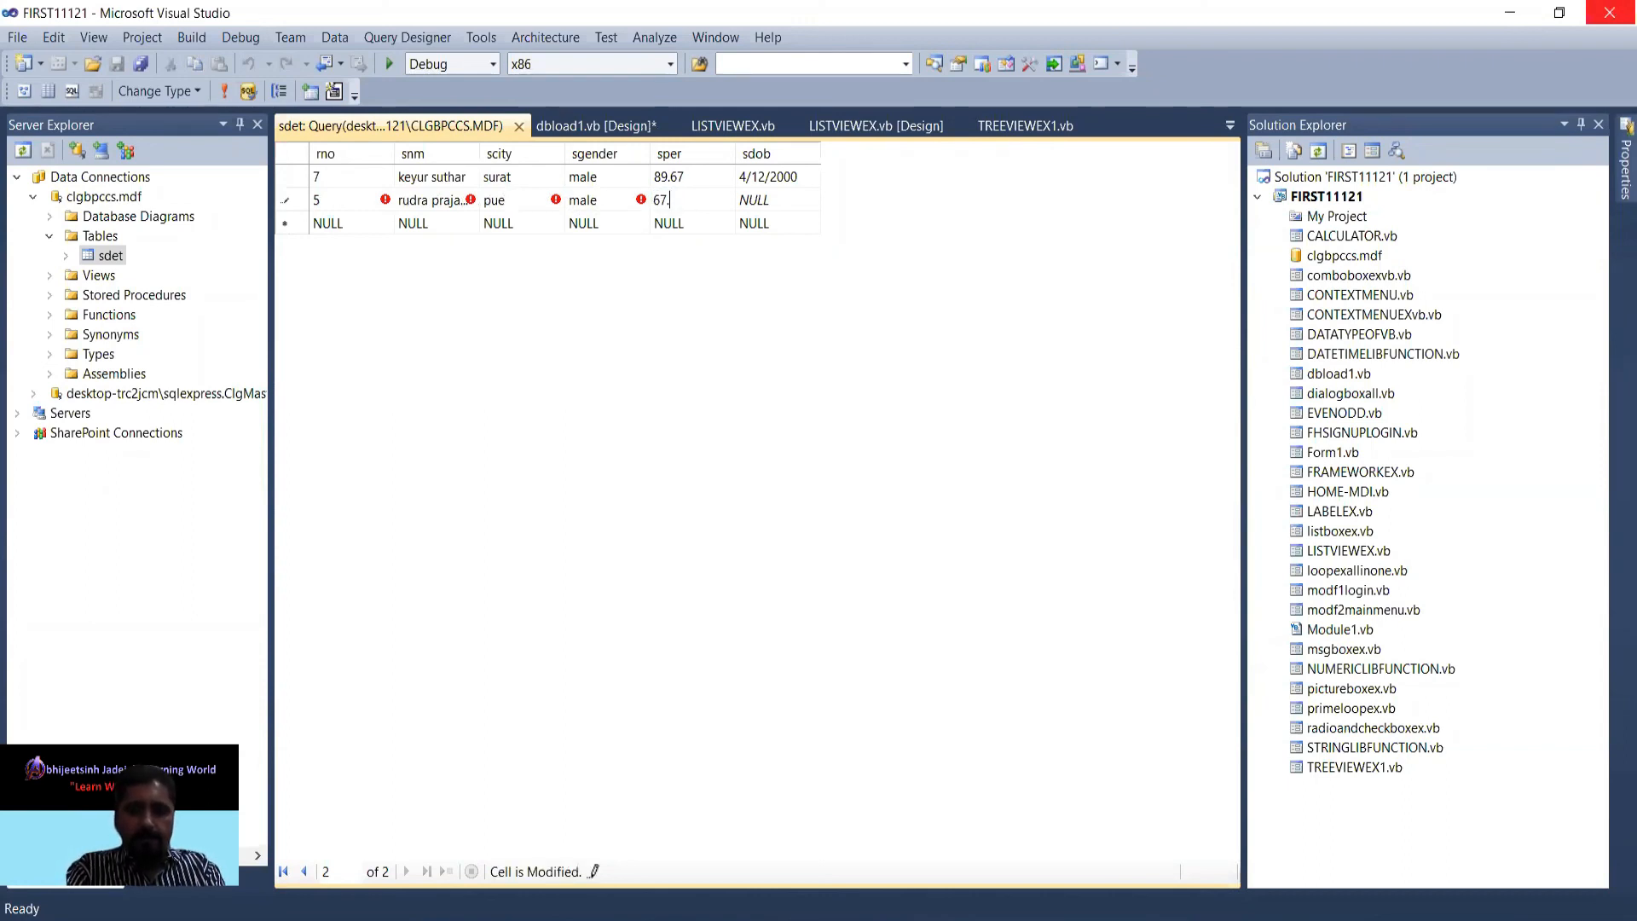
pyautogui.write('91.')
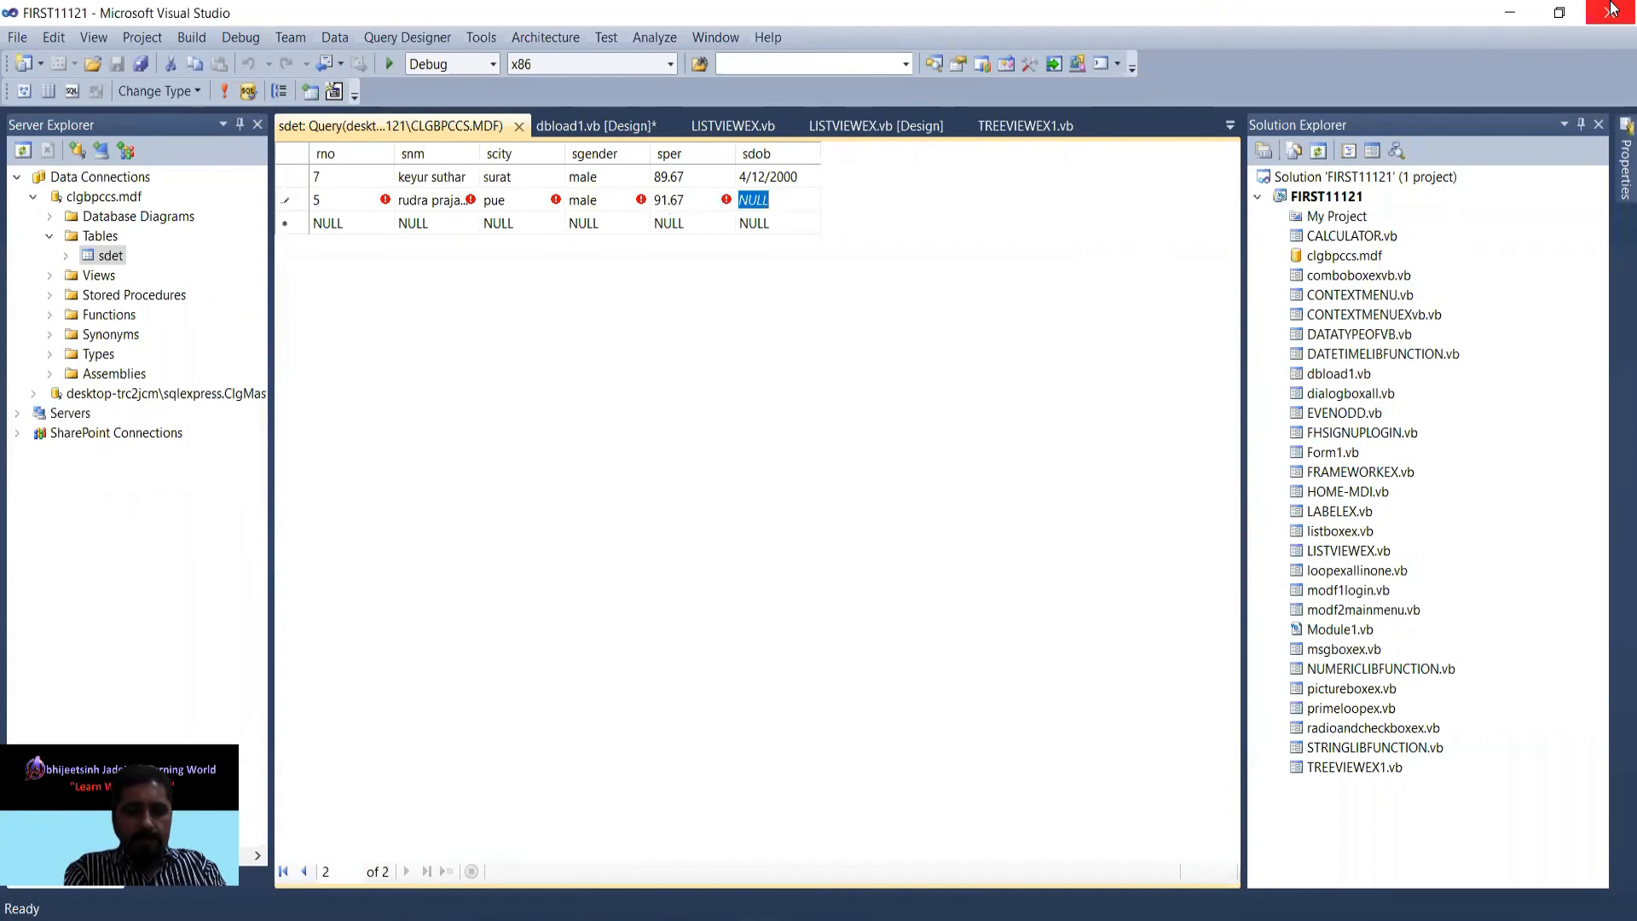
pyautogui.write('7/2')
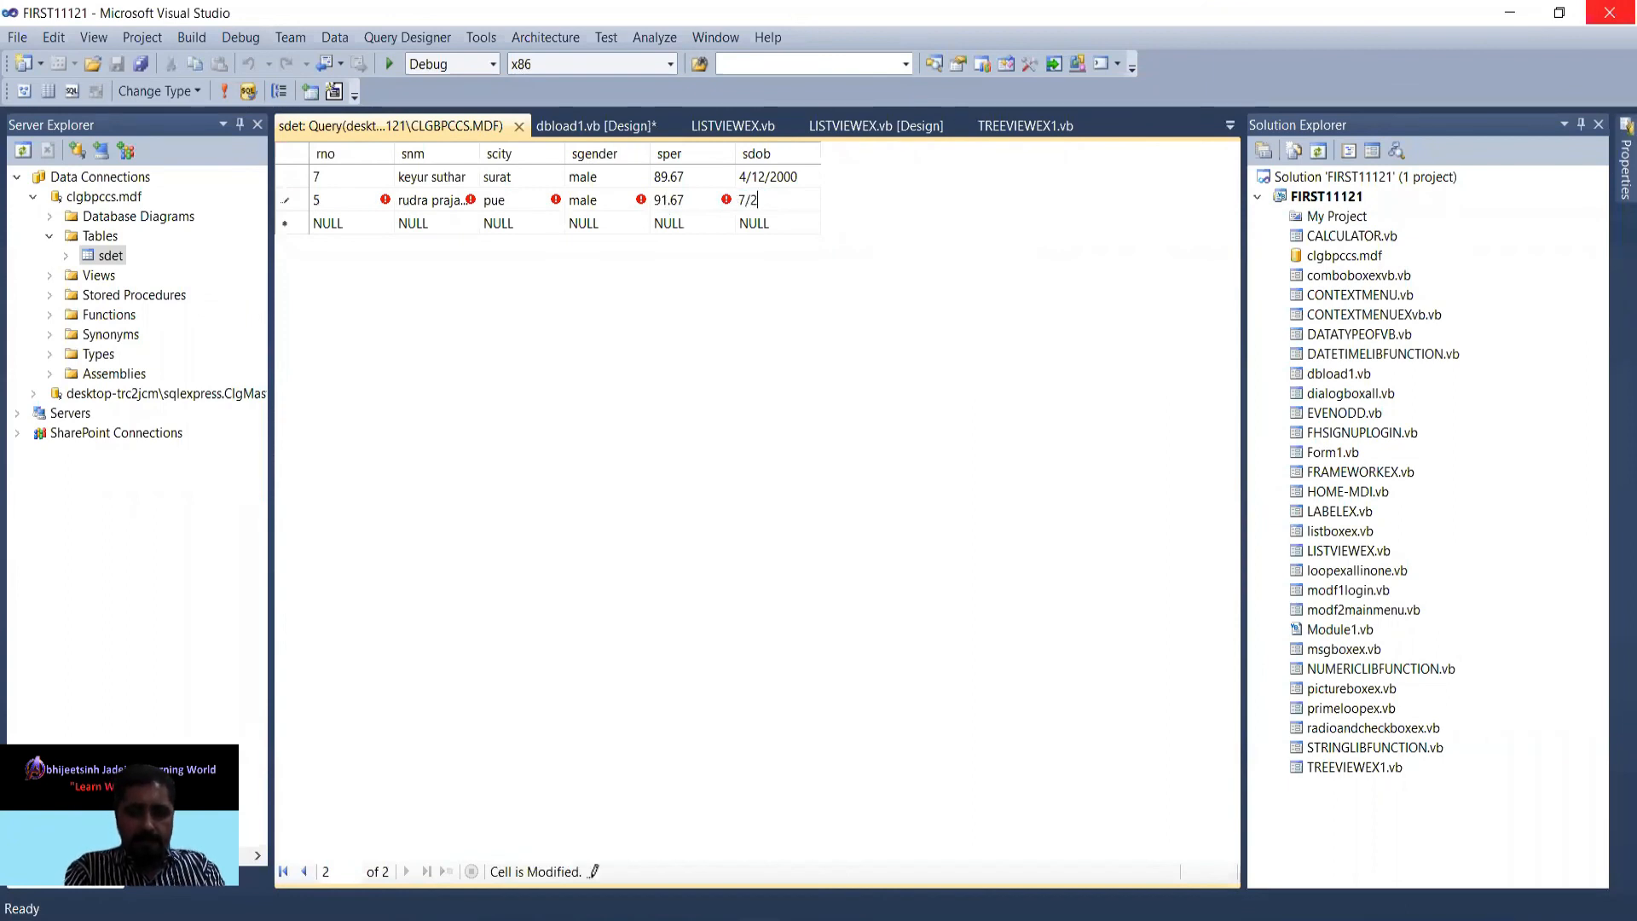
pyautogui.write('3/2')
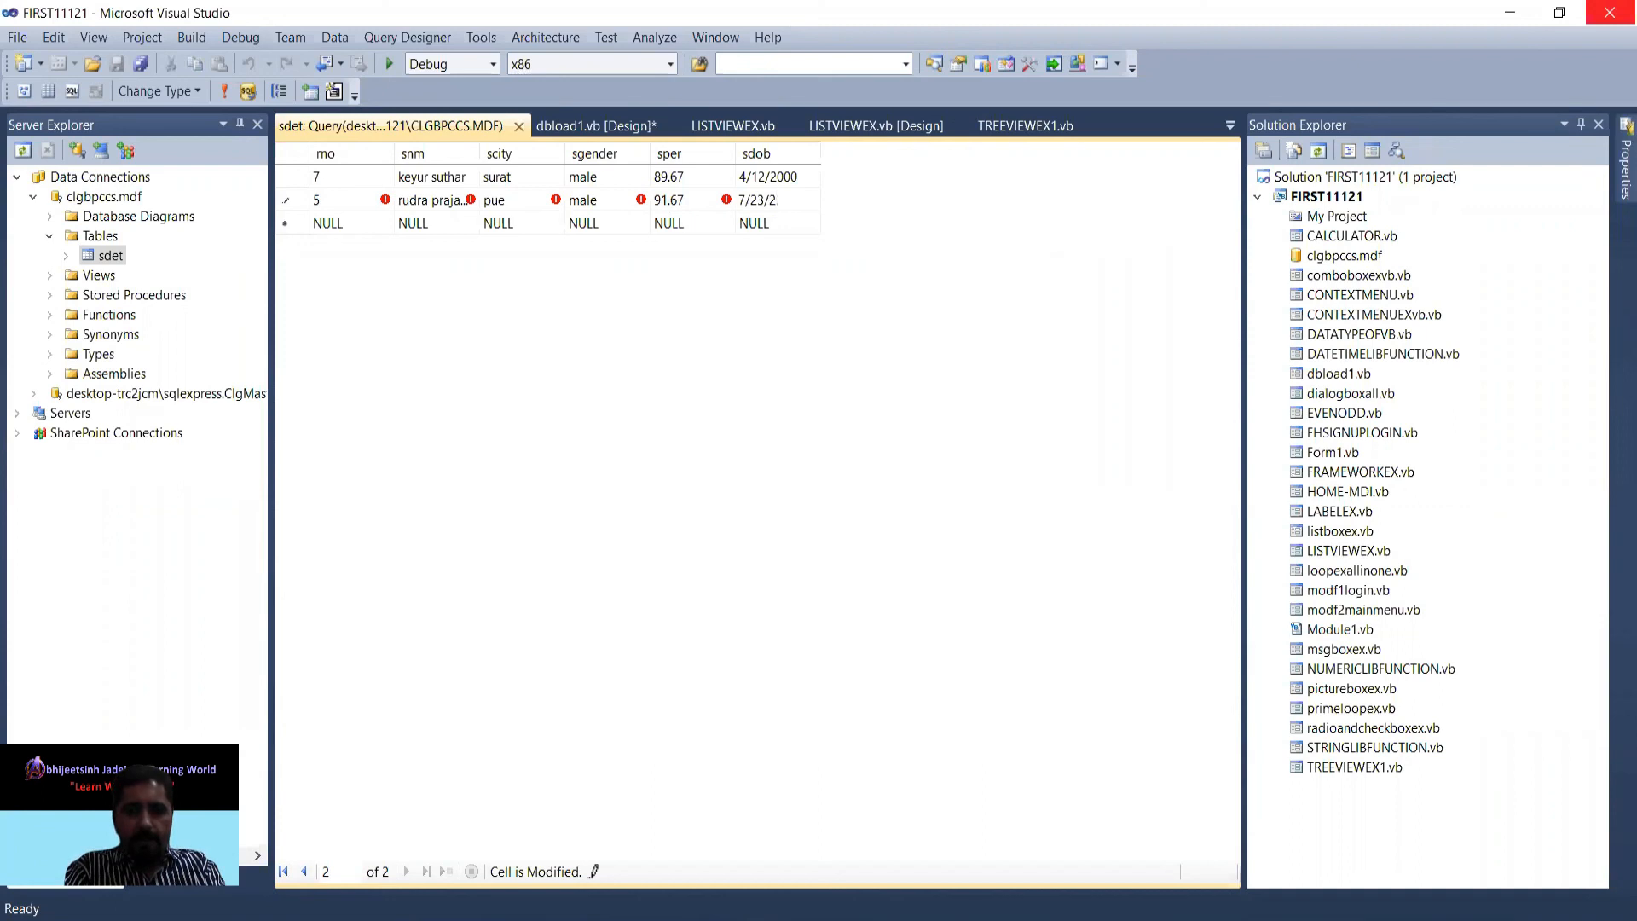